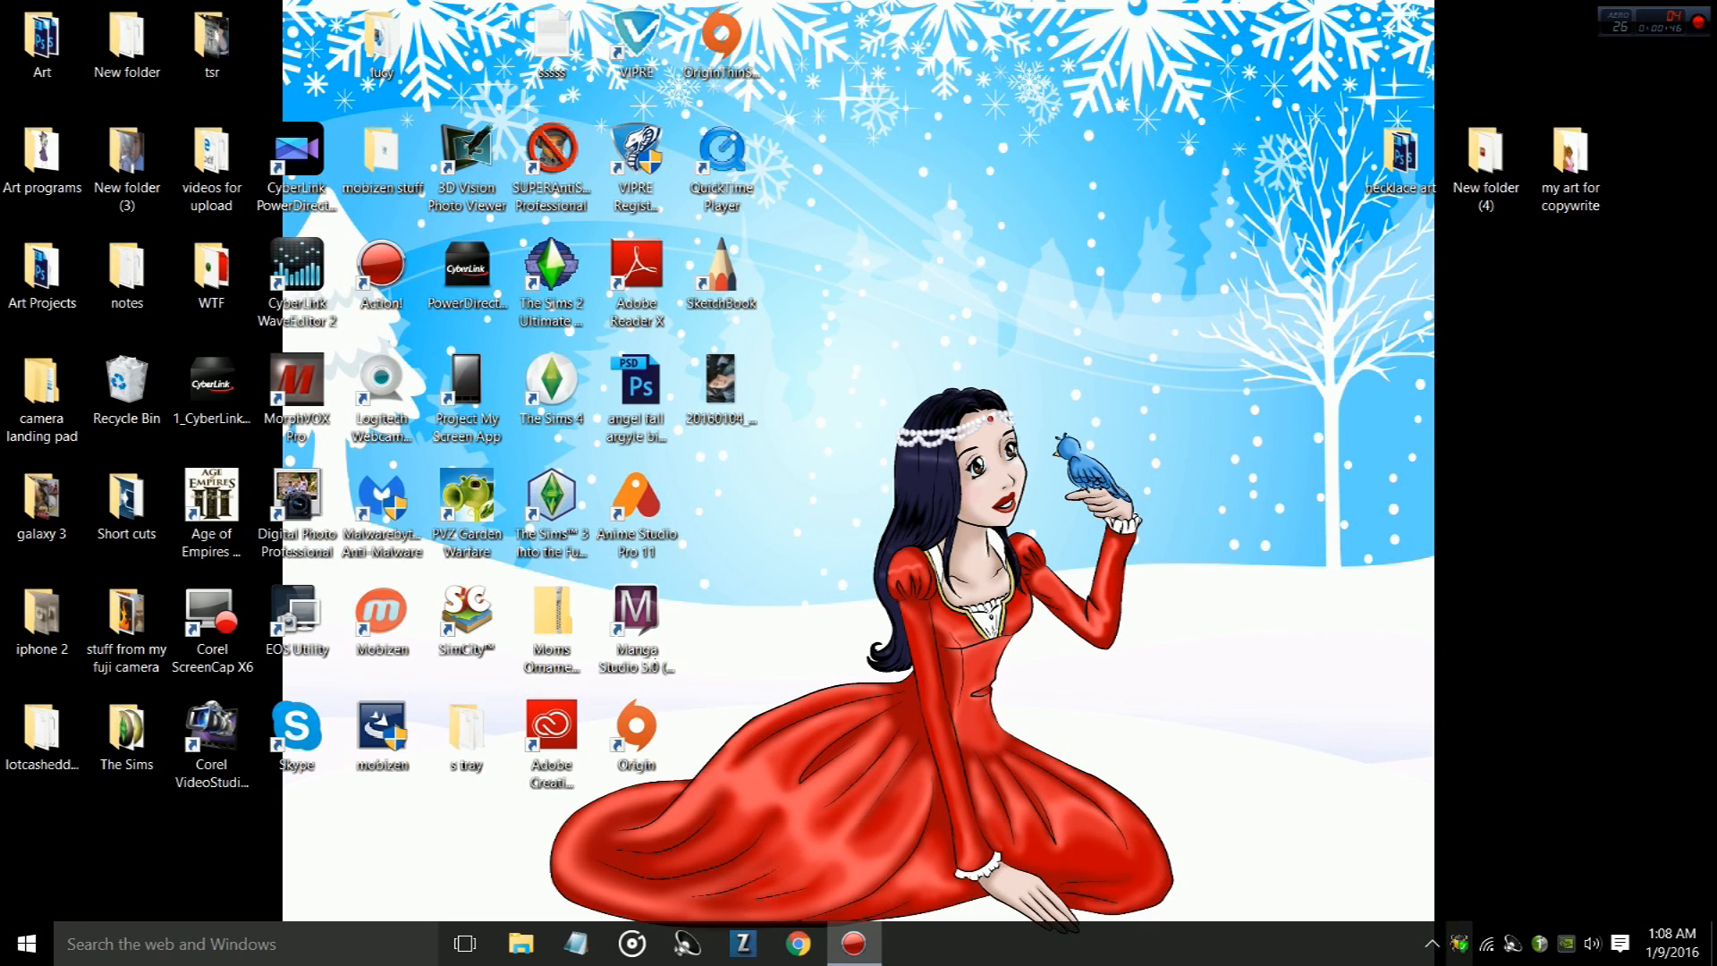
- From the Origin tray menu, open My Games and bring up The Sims 4 Digital Deluxe options
{"action": "left_click", "coordinate": [1433, 943]}
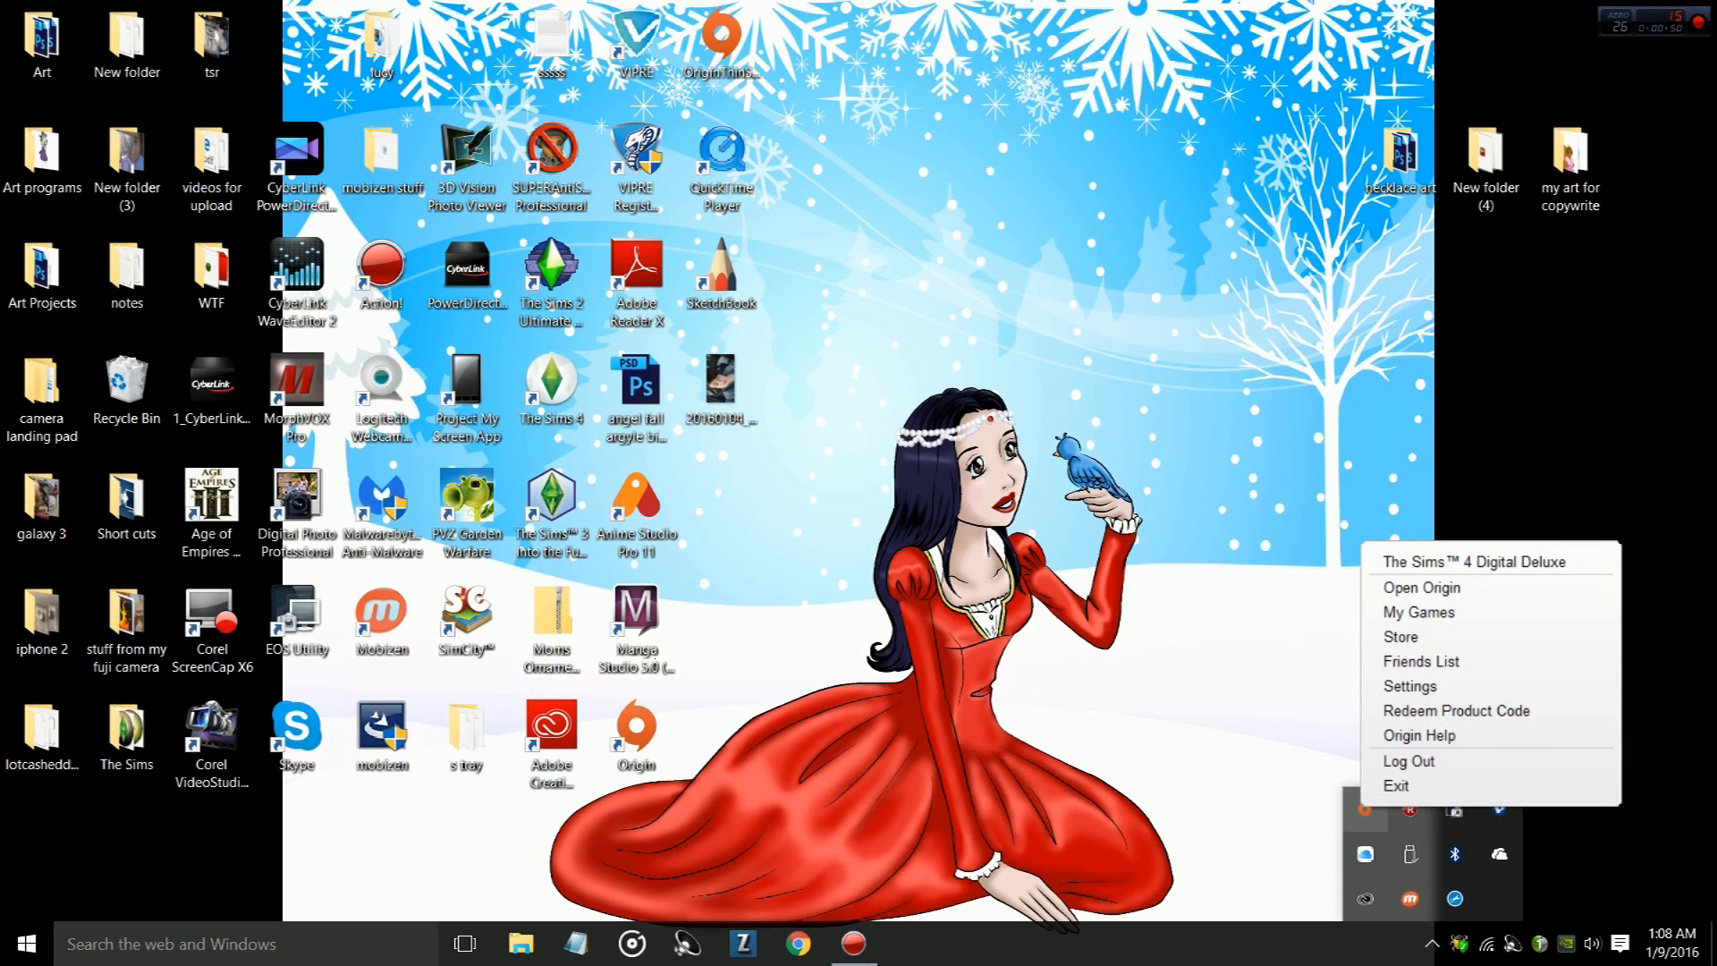
{"action": "mouse_move", "coordinate": [1417, 611]}
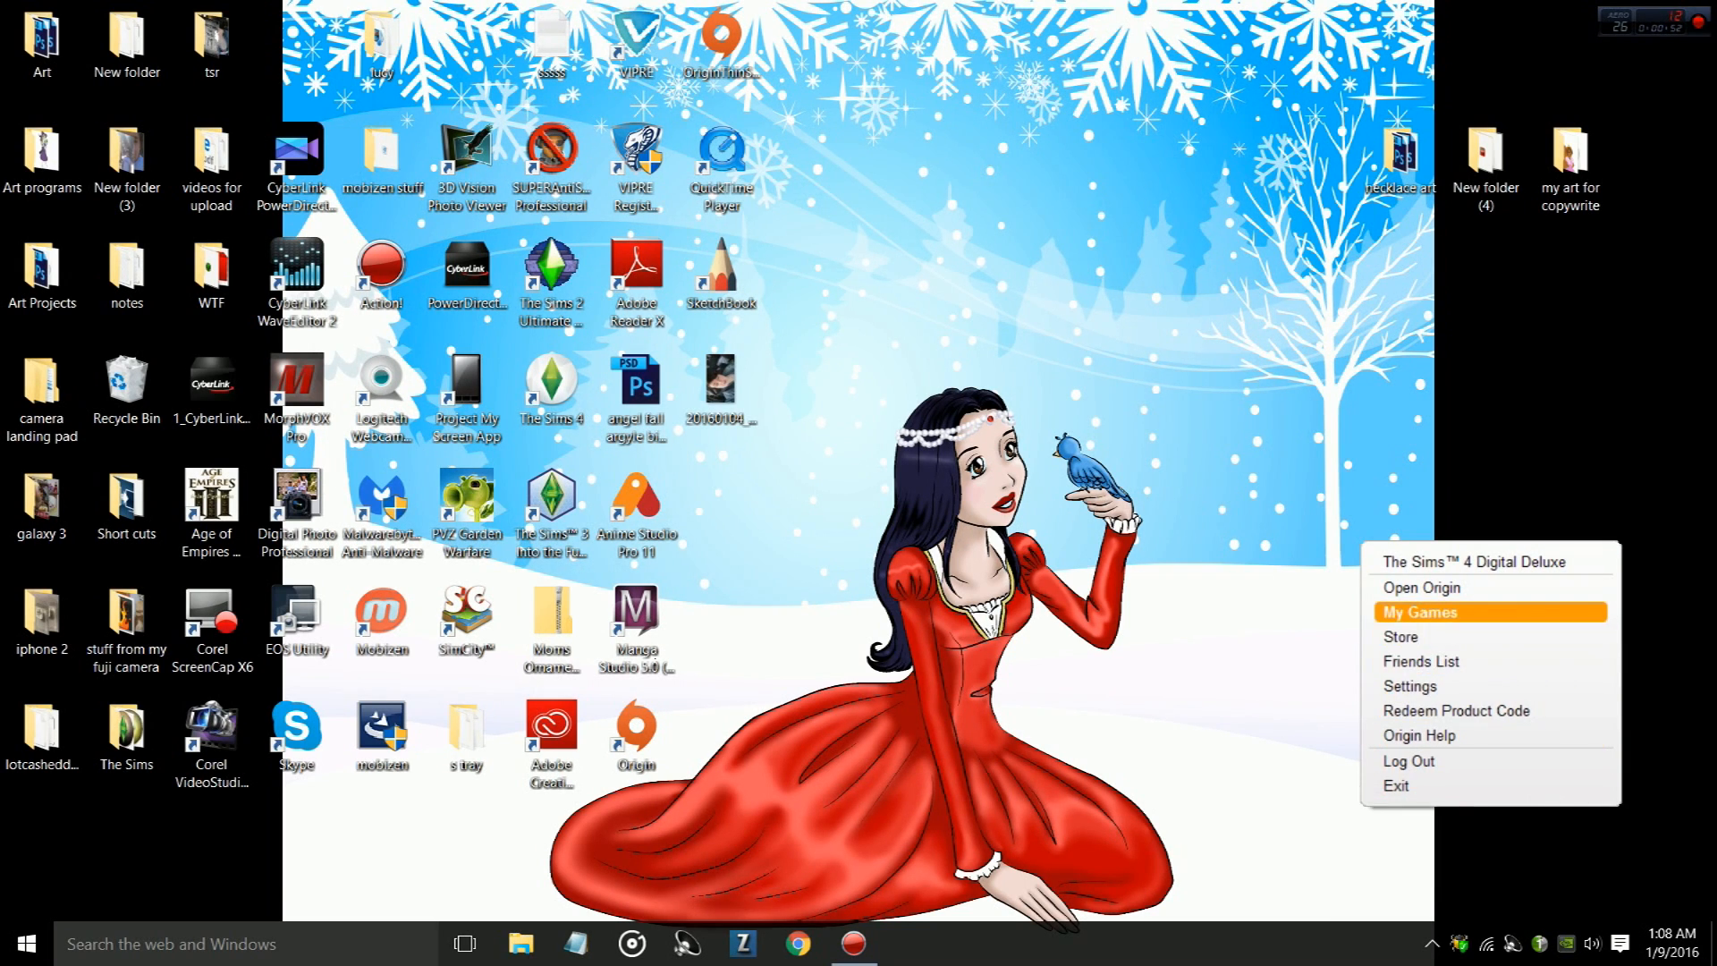
{"action": "left_click", "coordinate": [1420, 611]}
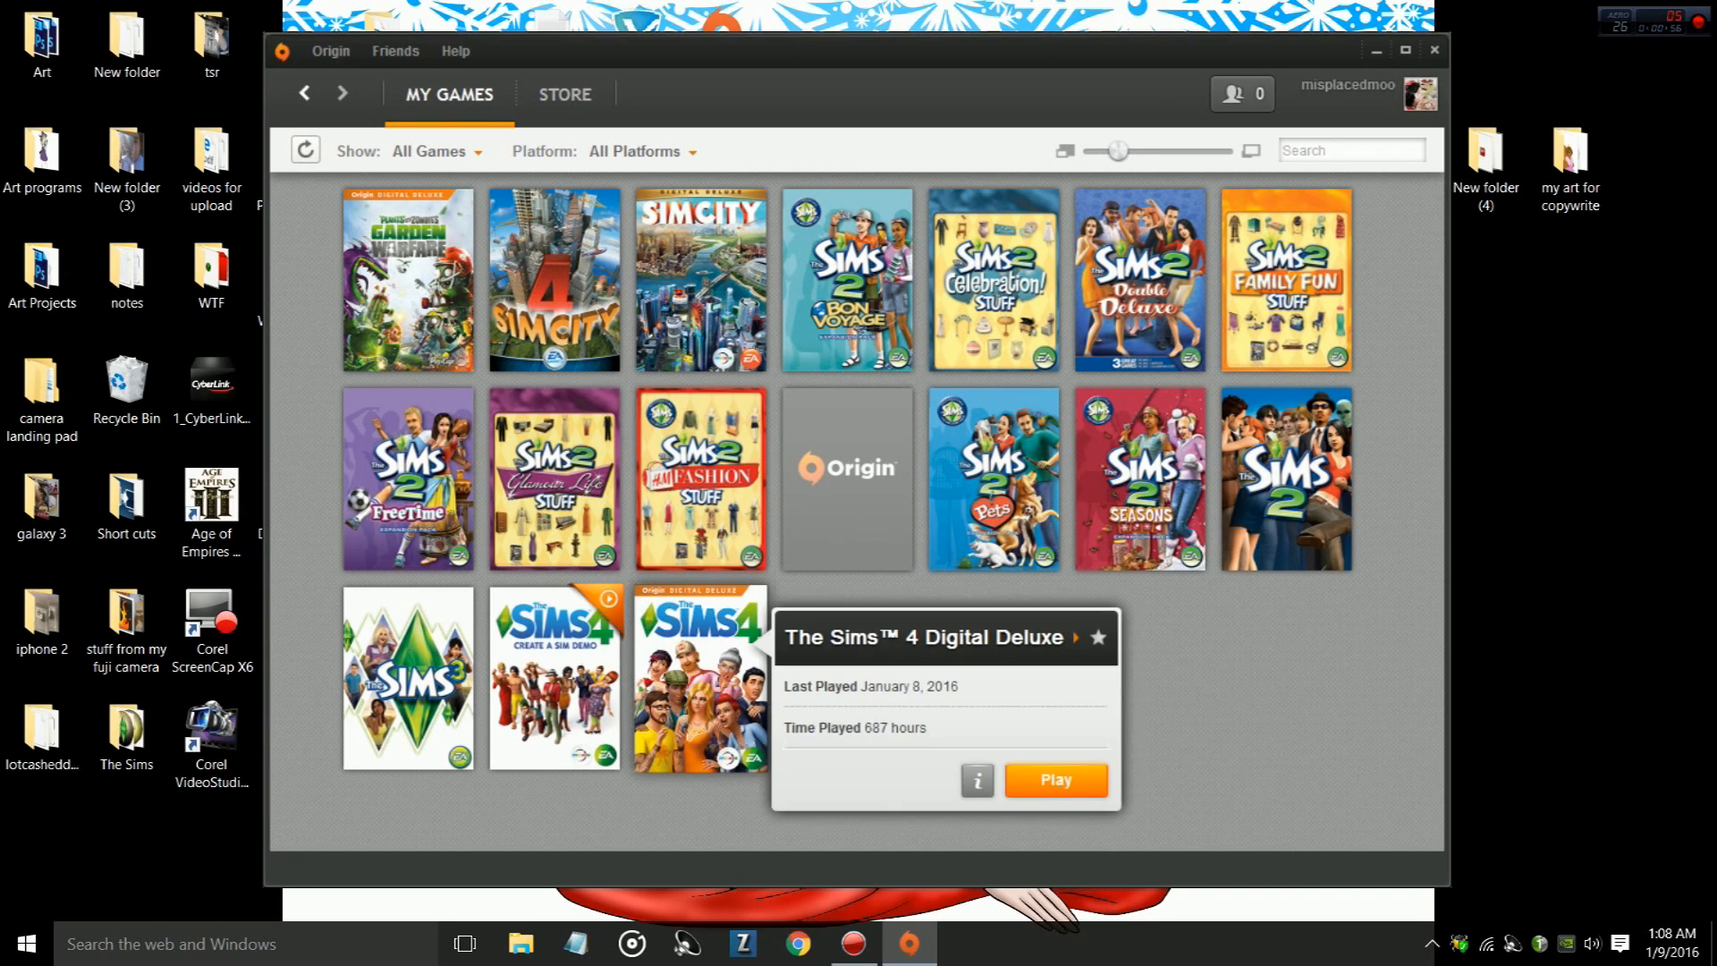
{"action": "right_click", "coordinate": [702, 679]}
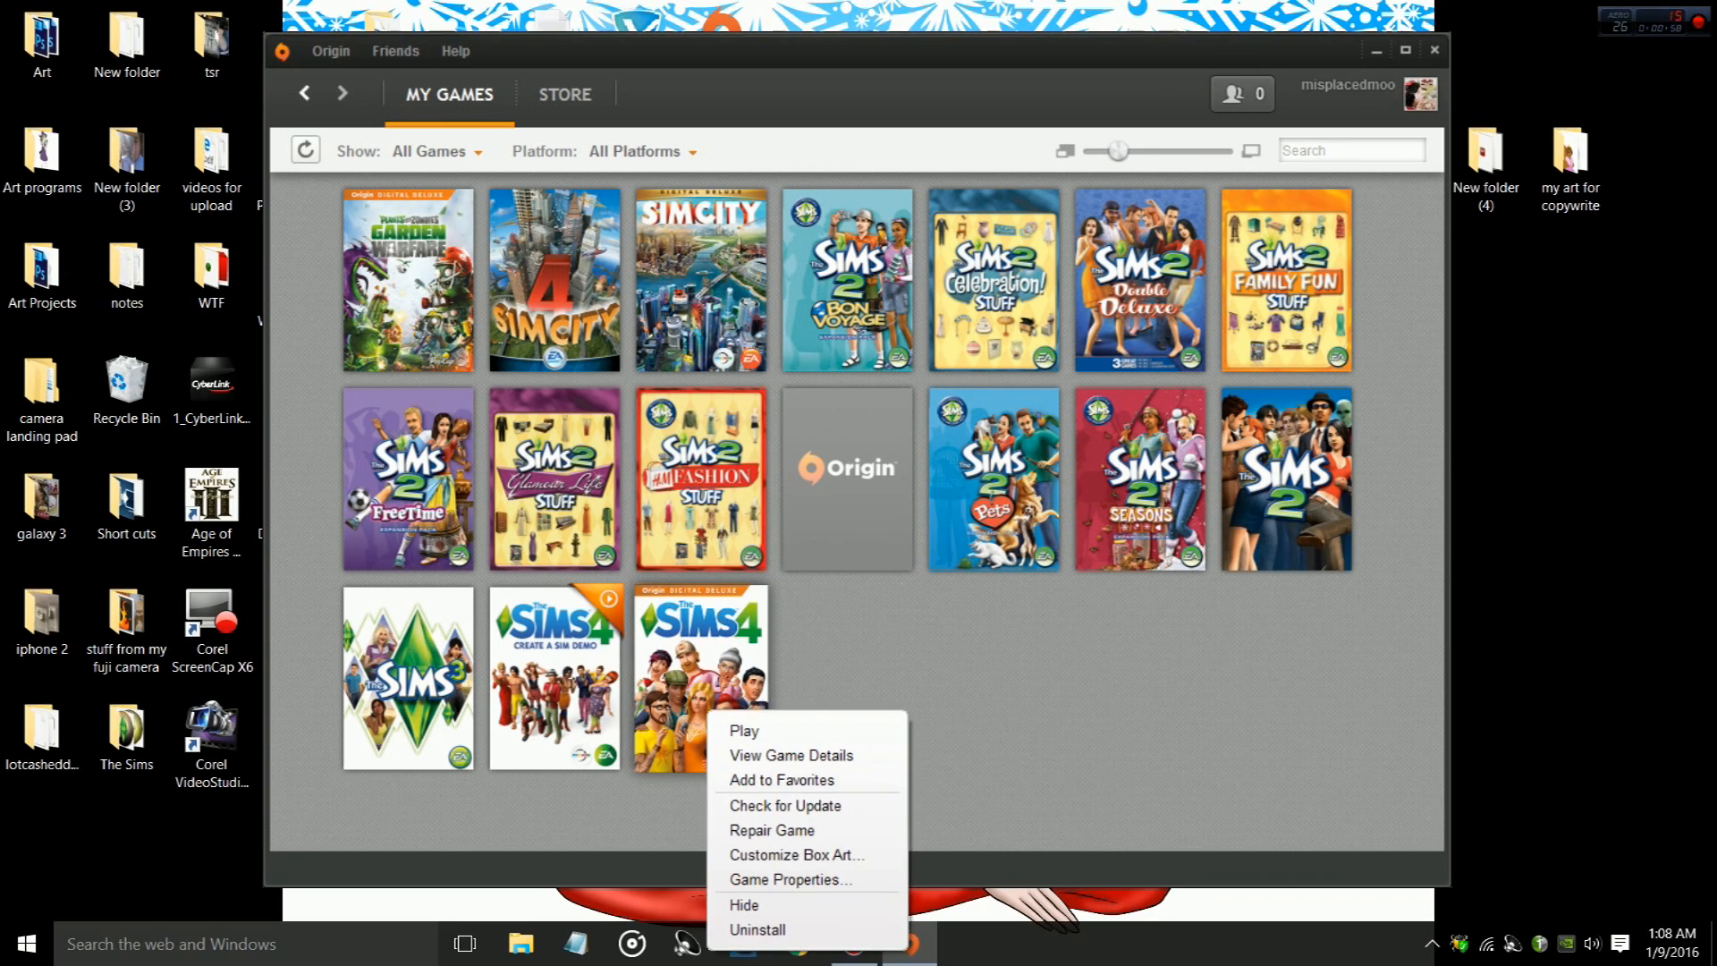
{"action": "mouse_move", "coordinate": [784, 805]}
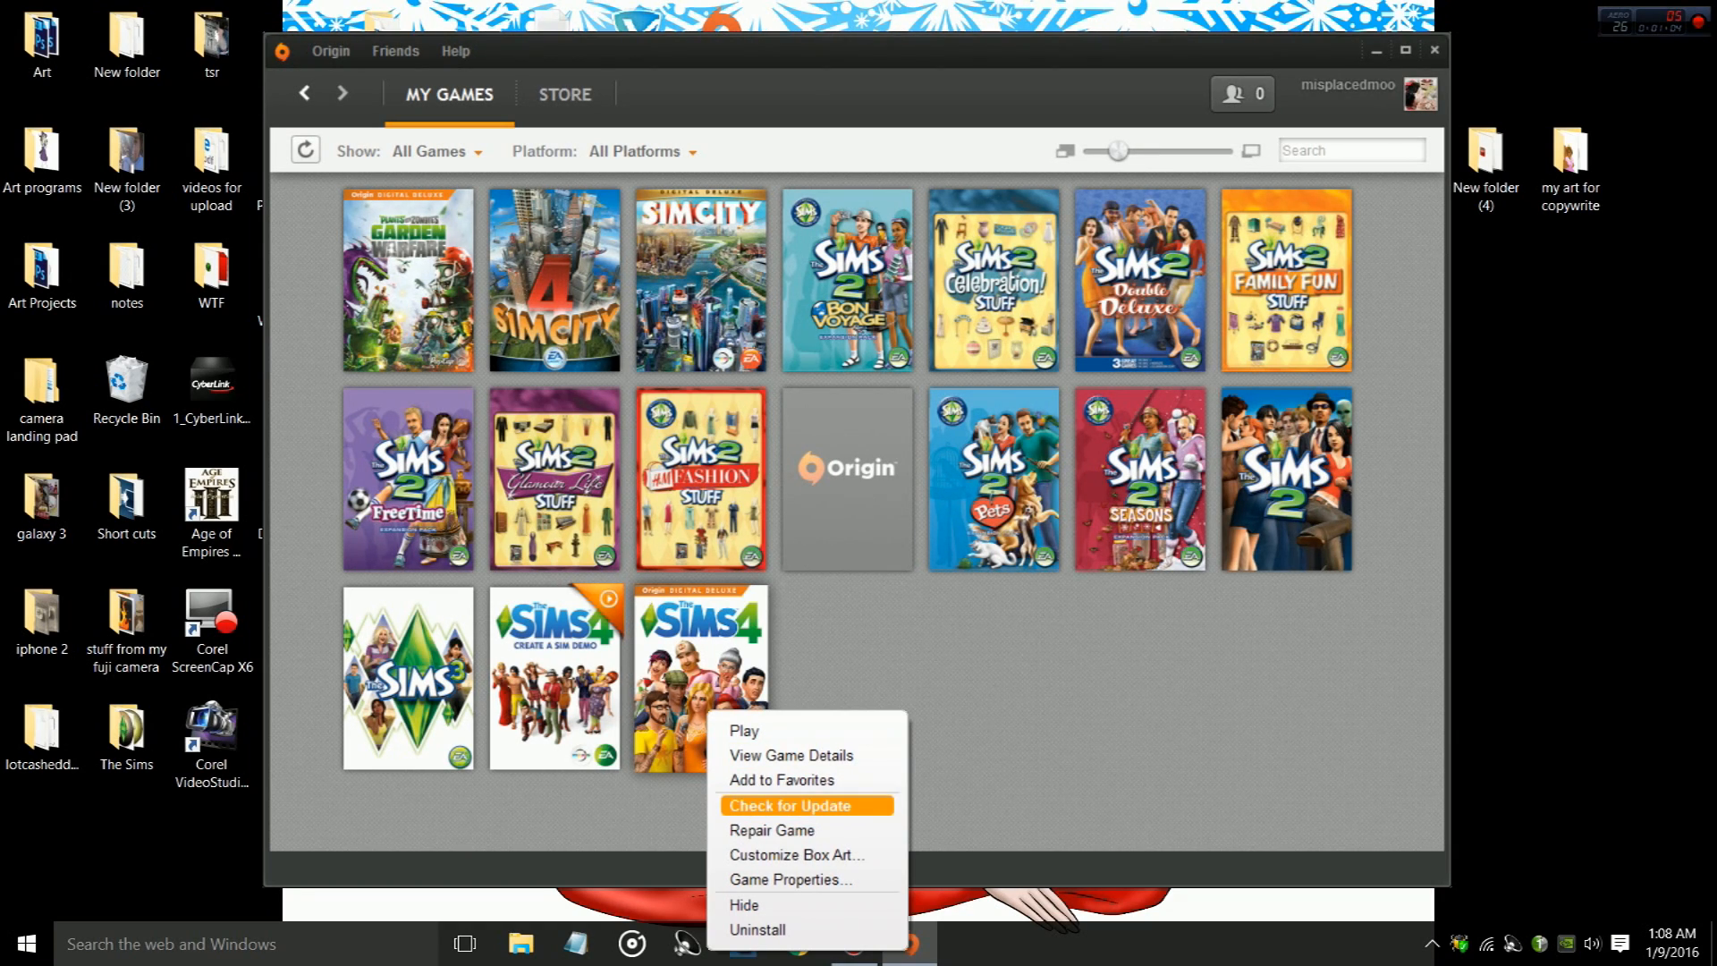
{"action": "mouse_move", "coordinate": [772, 829]}
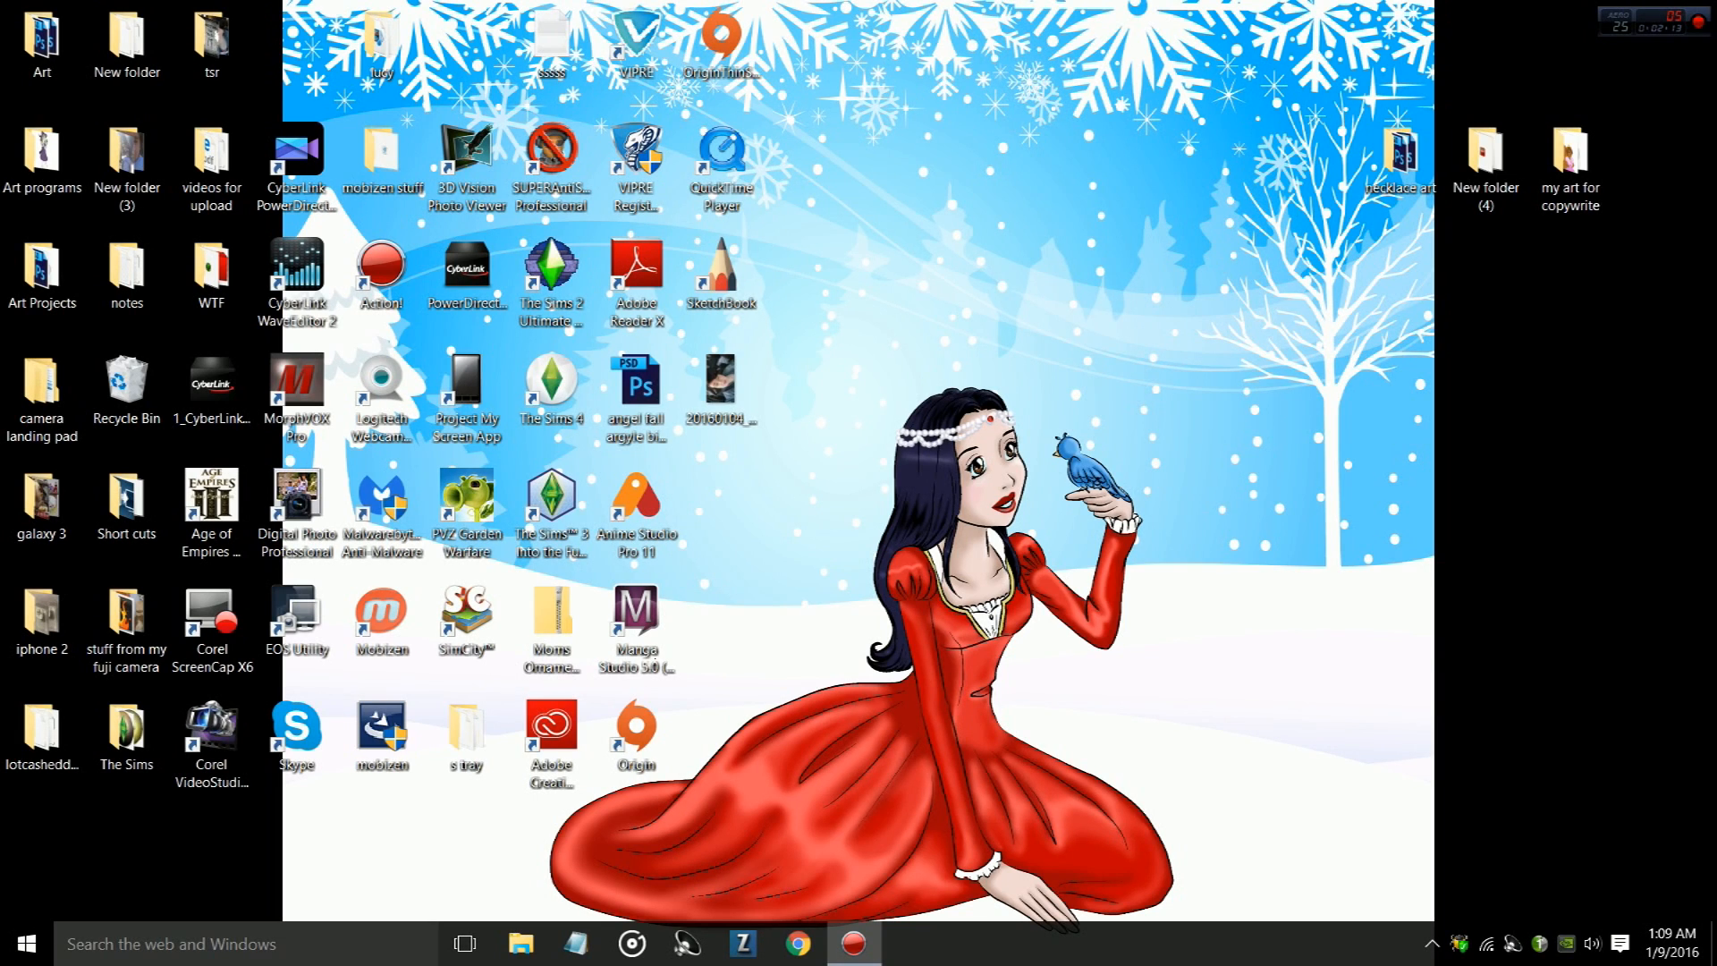
- Create a new desktop folder and name it 'mods 2'
{"action": "right_click", "coordinate": [991, 614]}
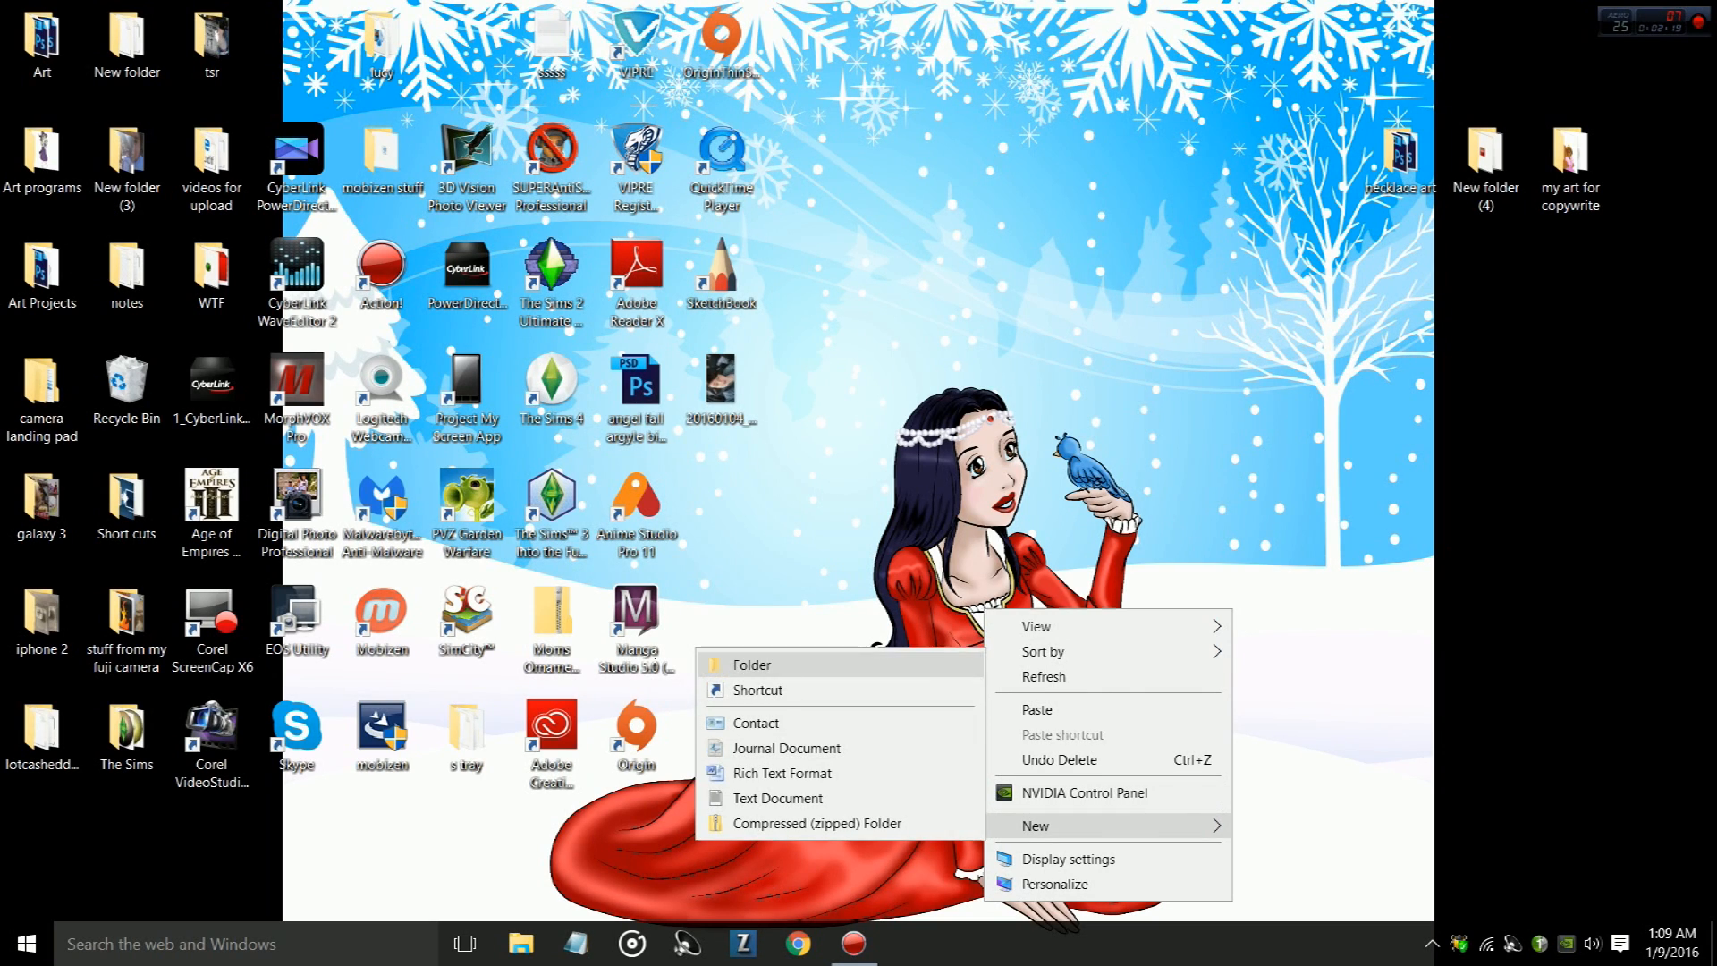
{"action": "left_click", "coordinate": [751, 663]}
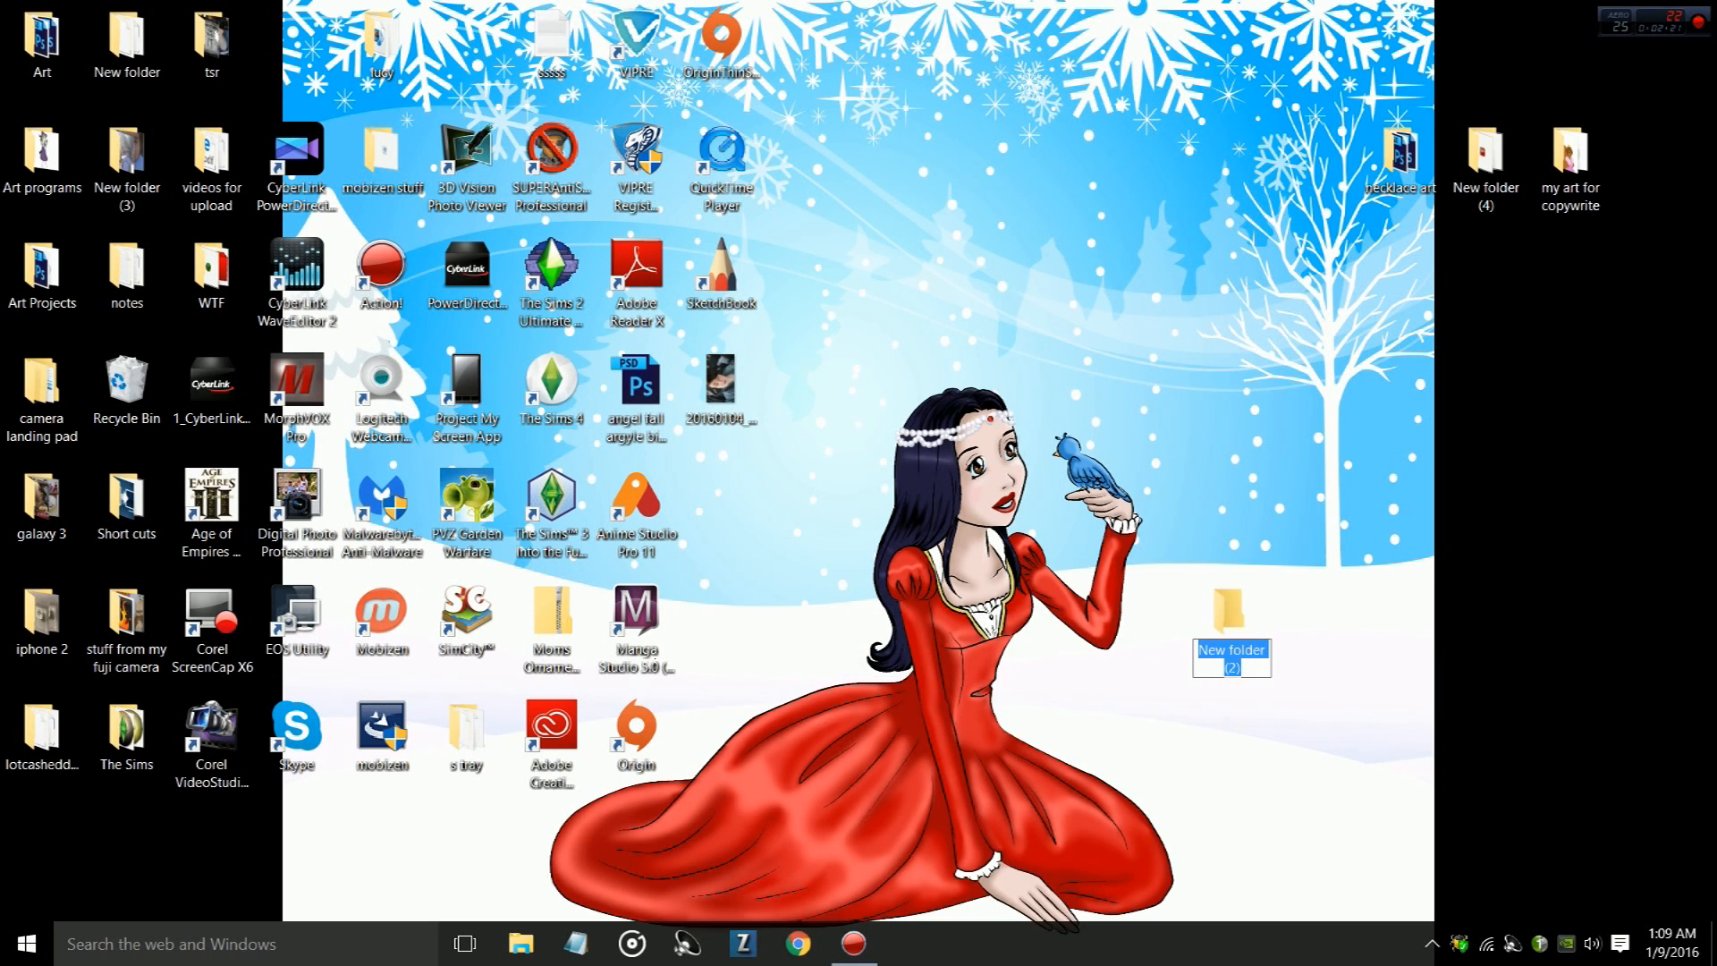
{"action": "type", "text": "md"}
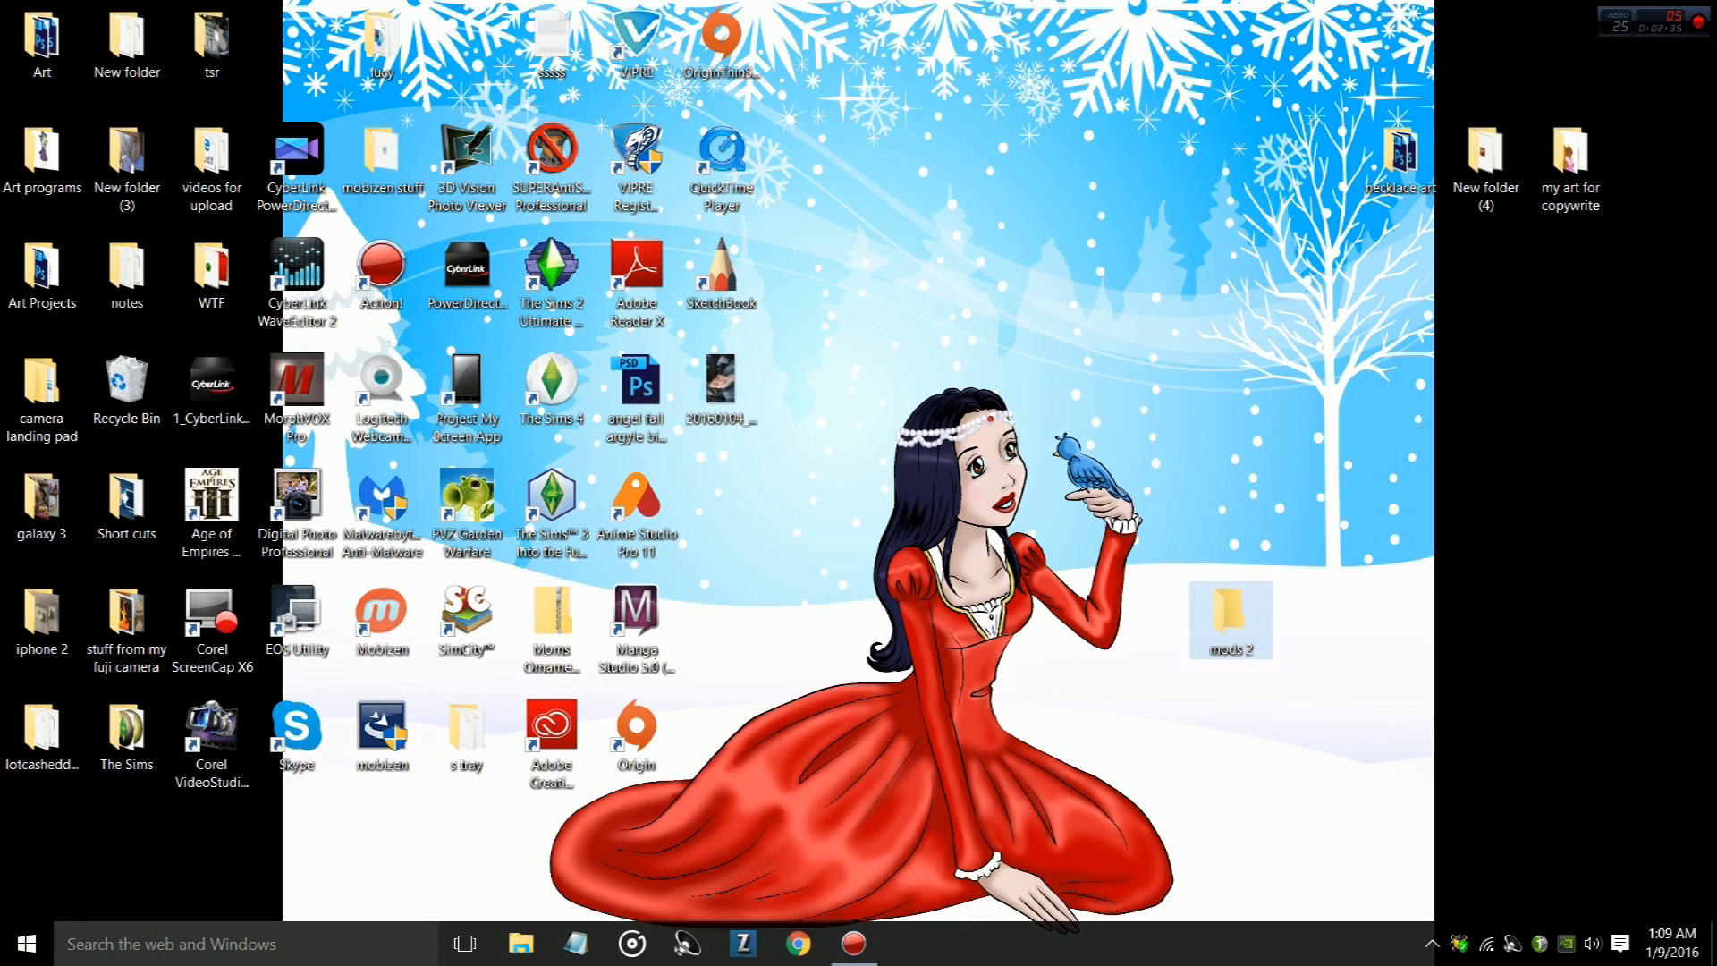
{"action": "mouse_move", "coordinate": [1230, 613]}
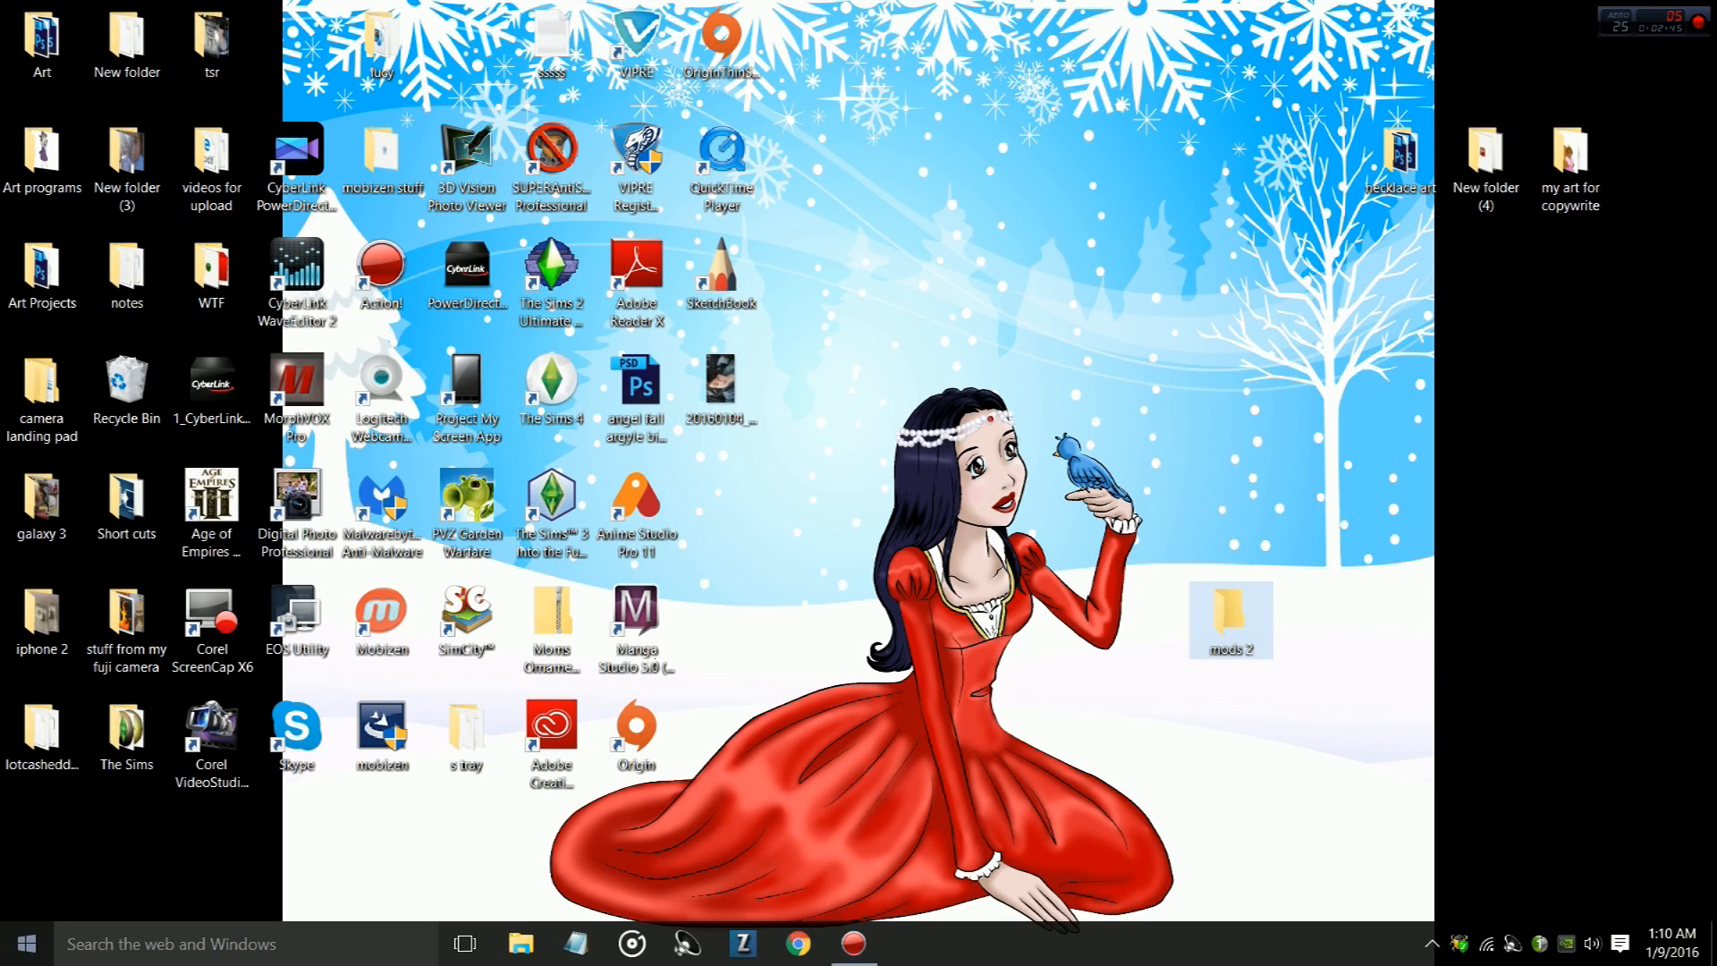
- Navigate via This PC and Documents to The Sims 4 Mods folder
{"action": "left_click", "coordinate": [24, 943]}
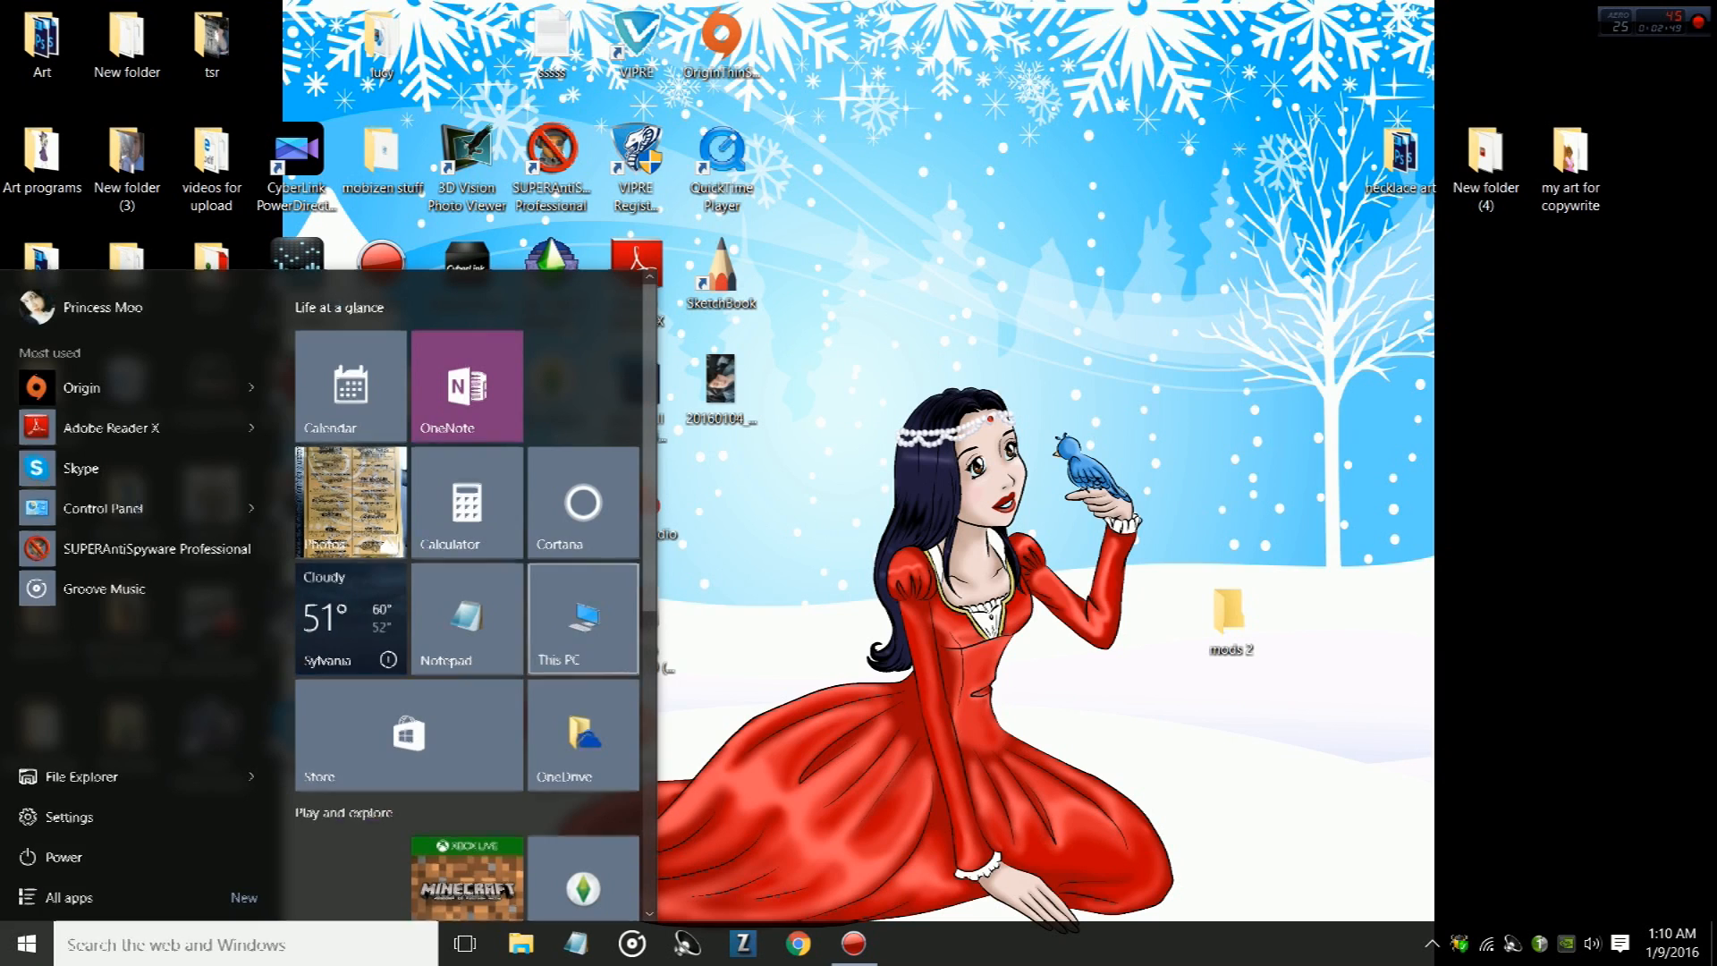
{"action": "left_click", "coordinate": [581, 618]}
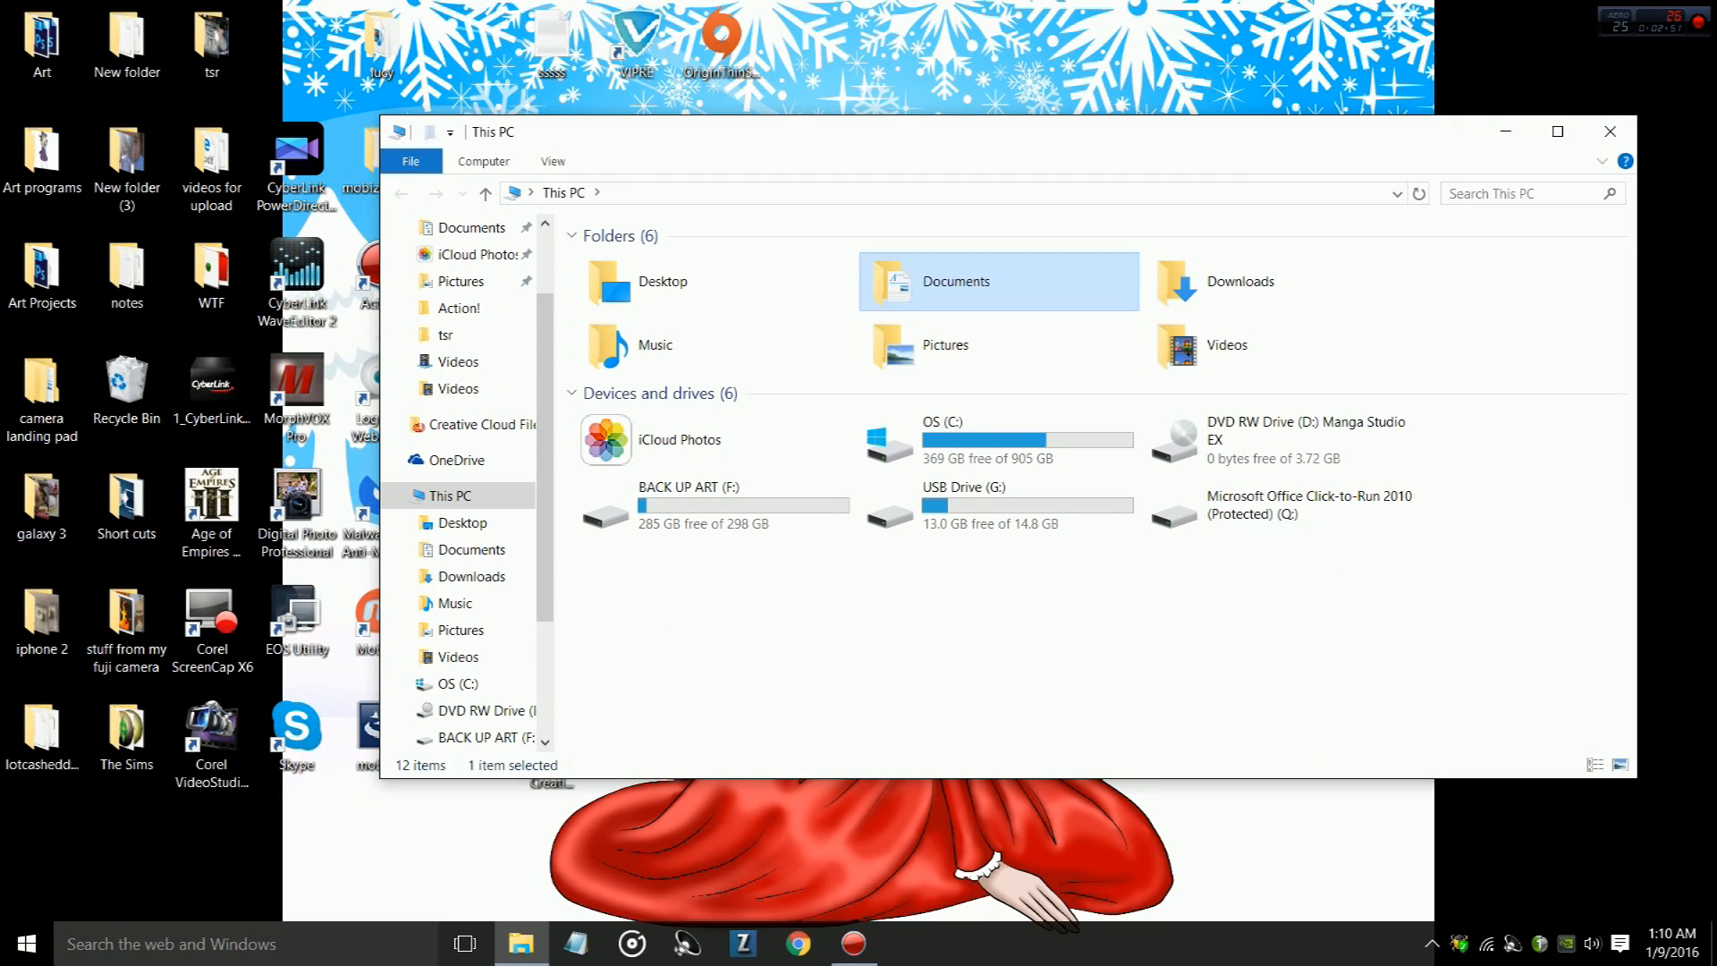
{"action": "double_click", "coordinate": [954, 282]}
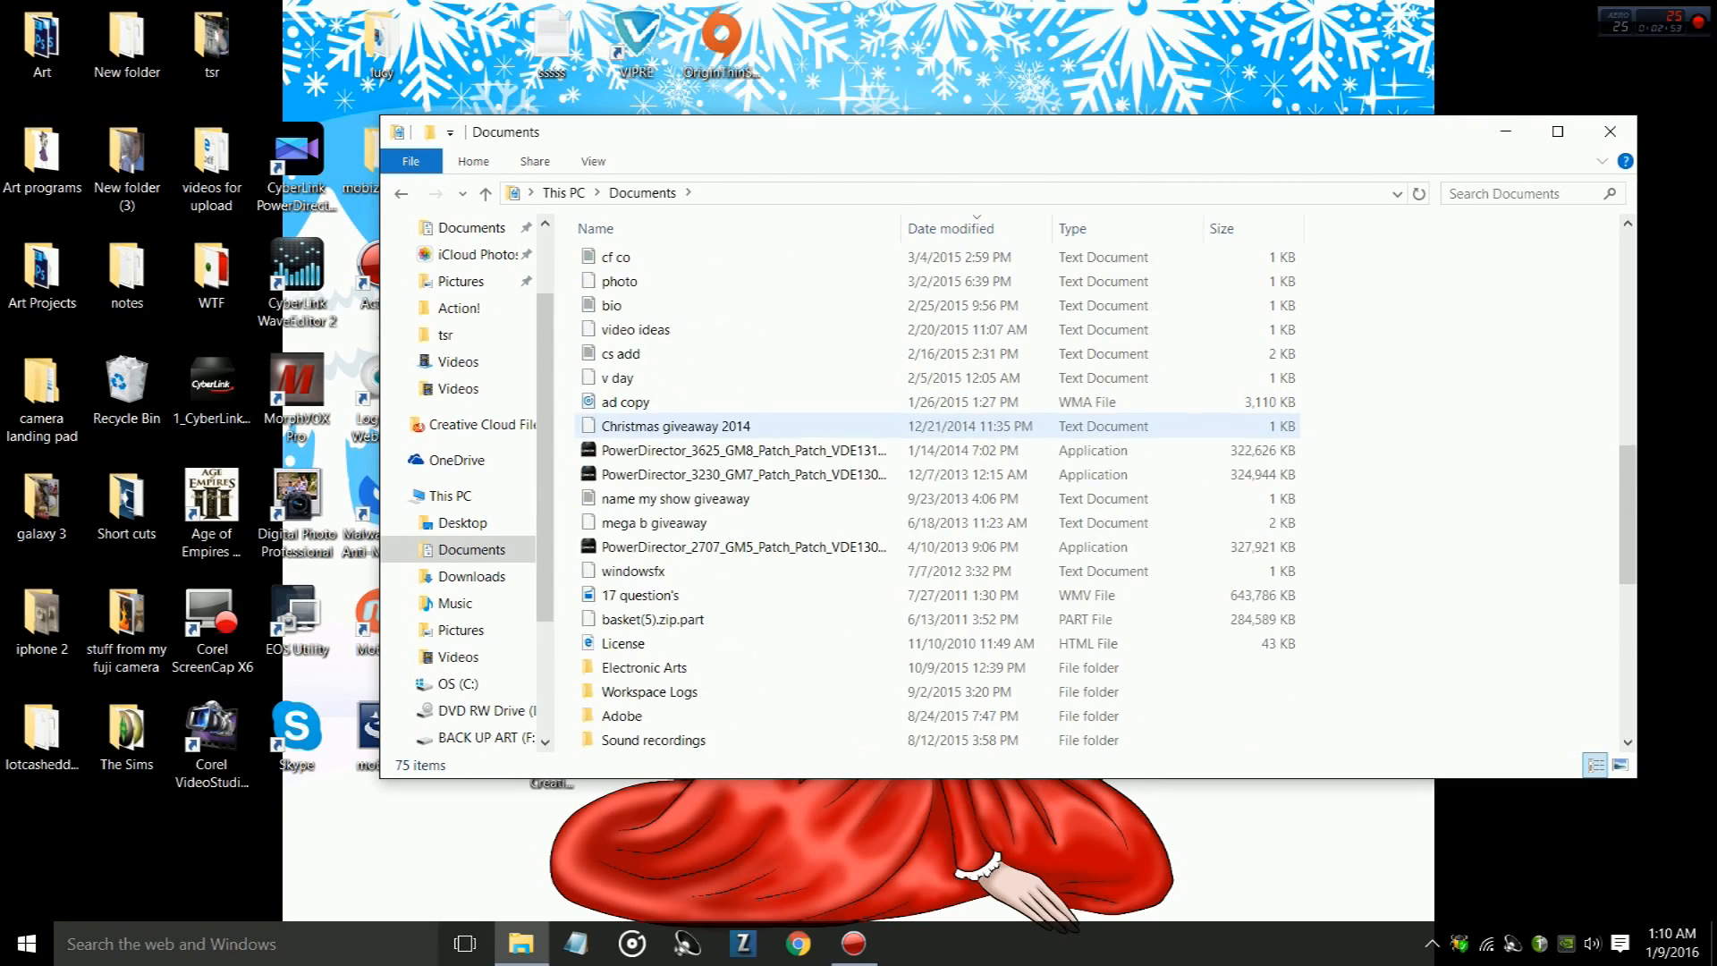
{"action": "scroll", "scroll_direction": "down", "scroll_amount": 3}
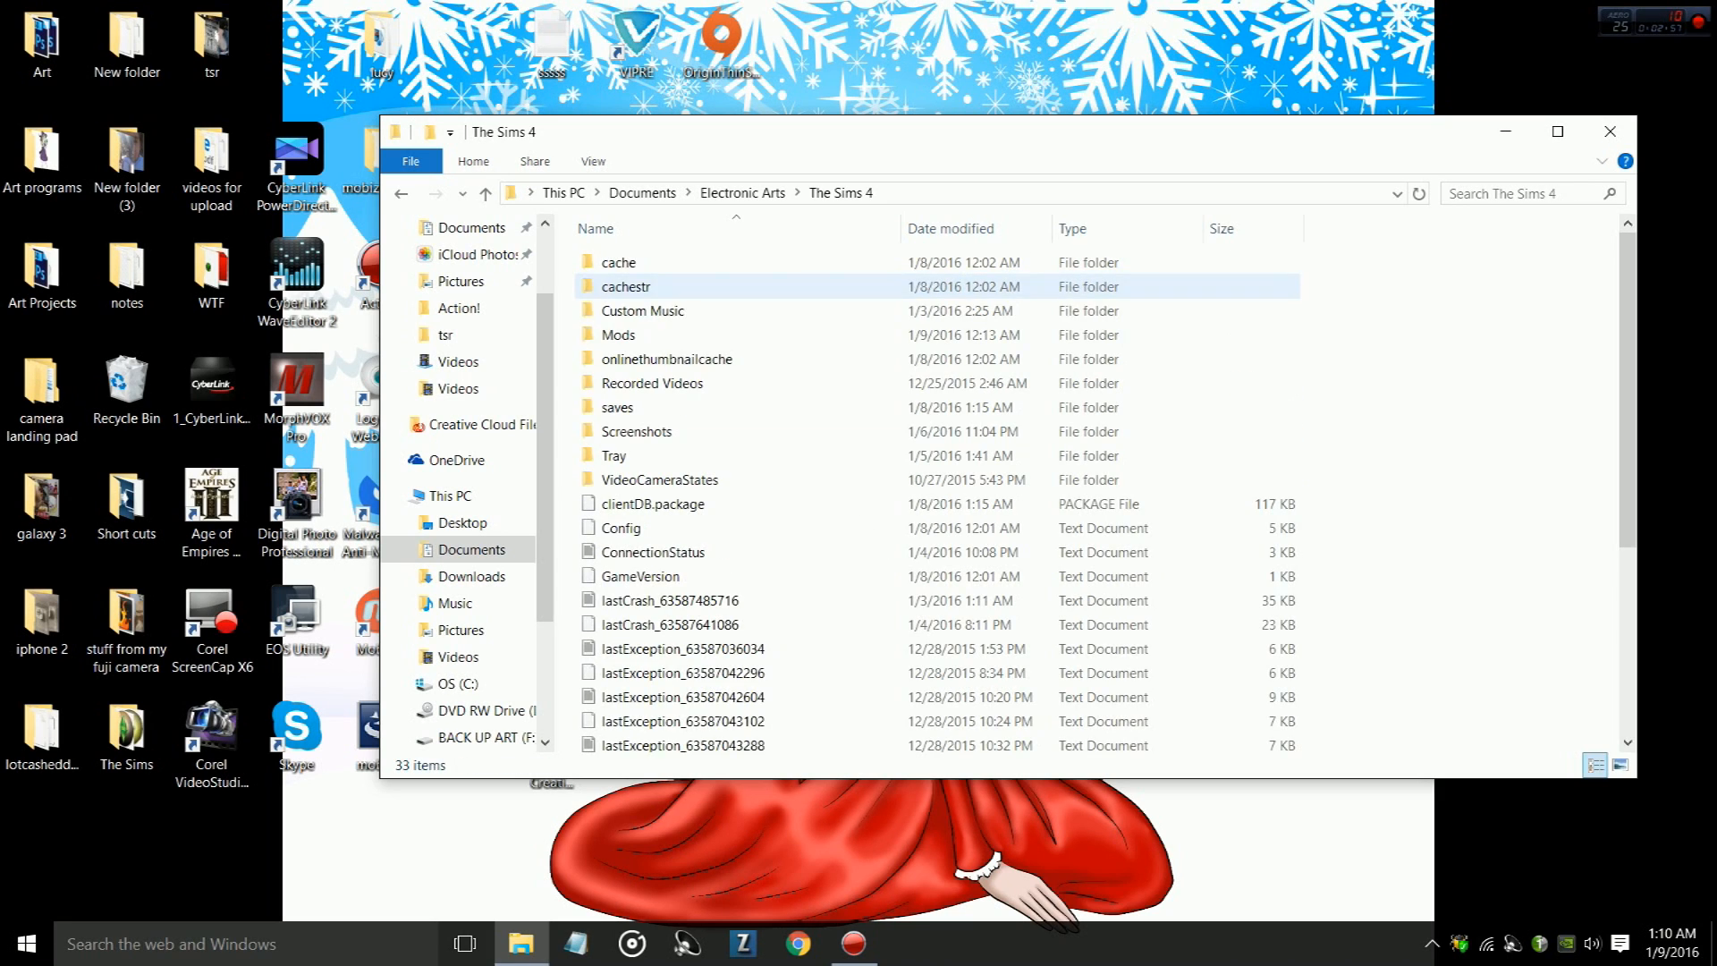
{"action": "double_click", "coordinate": [619, 334]}
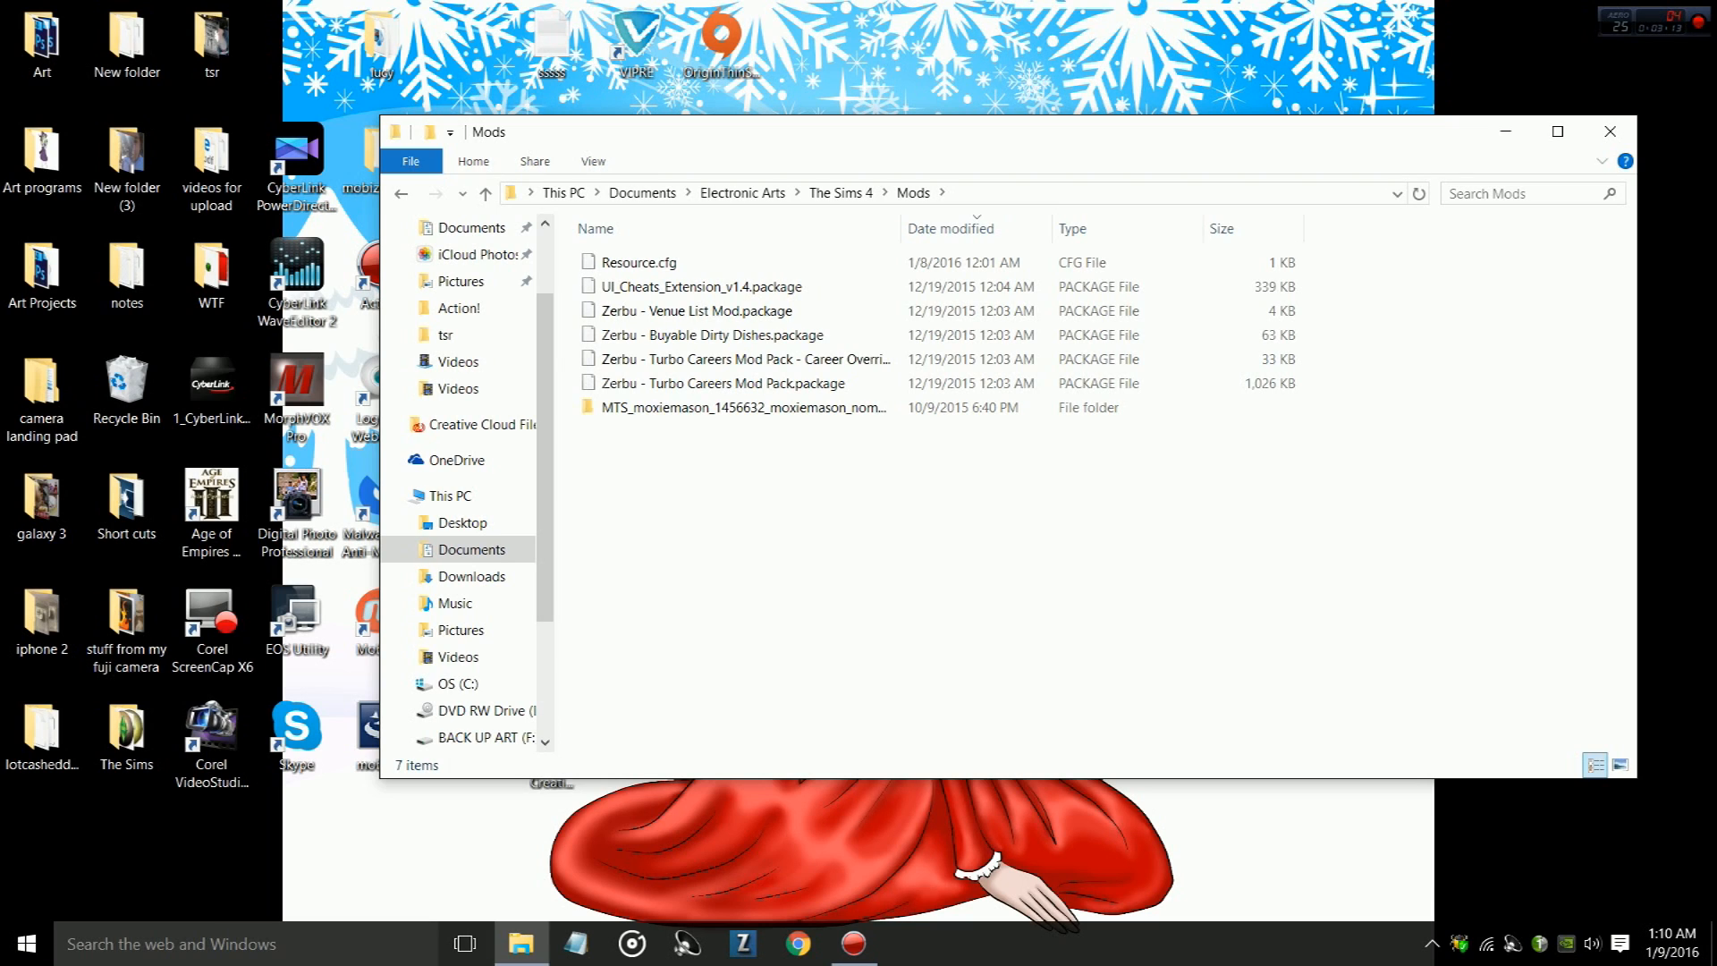
- Select all seven mod items and cut them
{"action": "key", "text": "ctrl+a"}
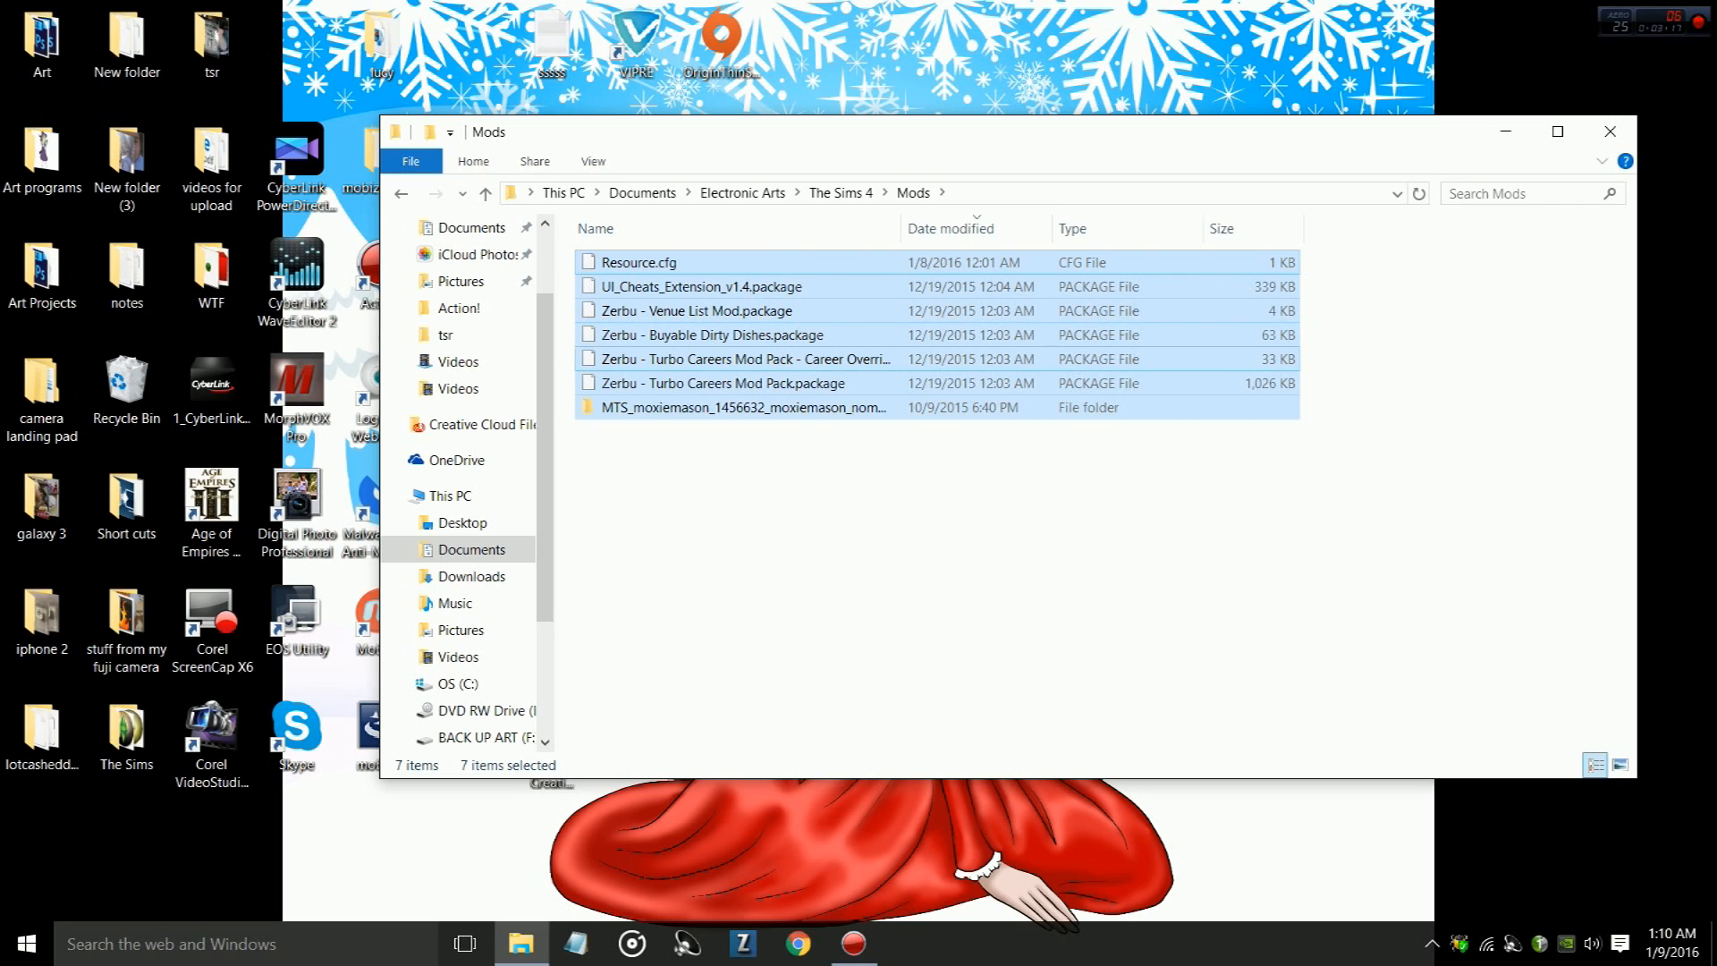
{"action": "mouse_move", "coordinate": [640, 262]}
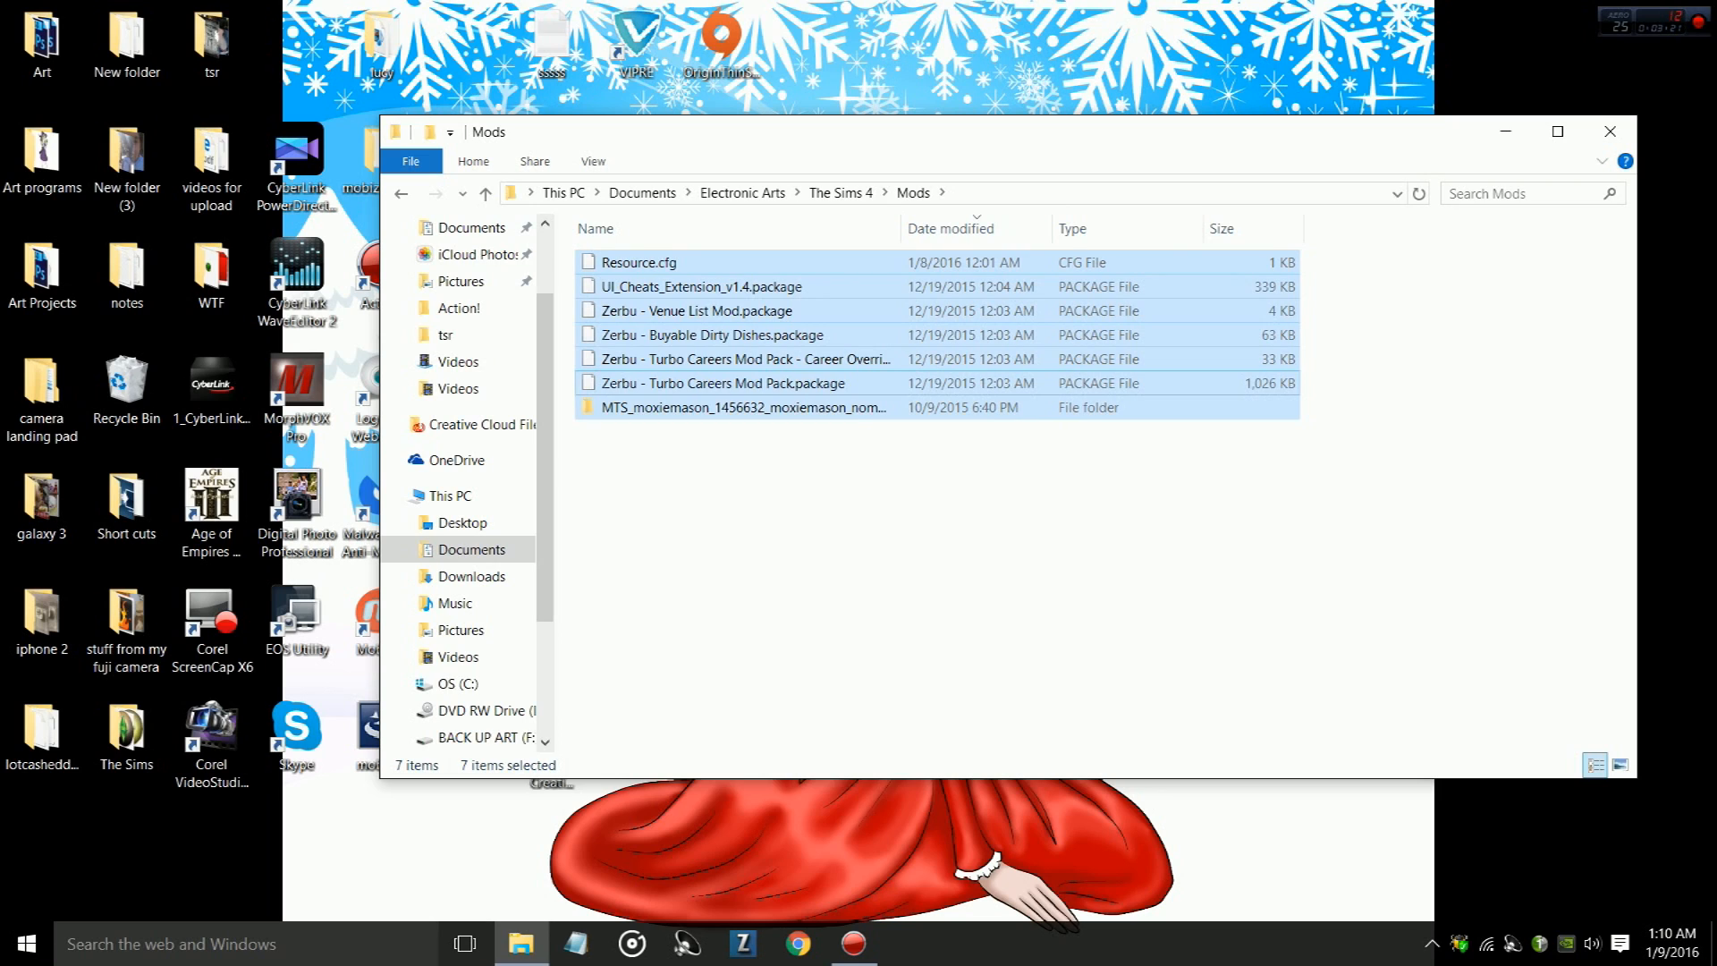
{"action": "right_click", "coordinate": [733, 384]}
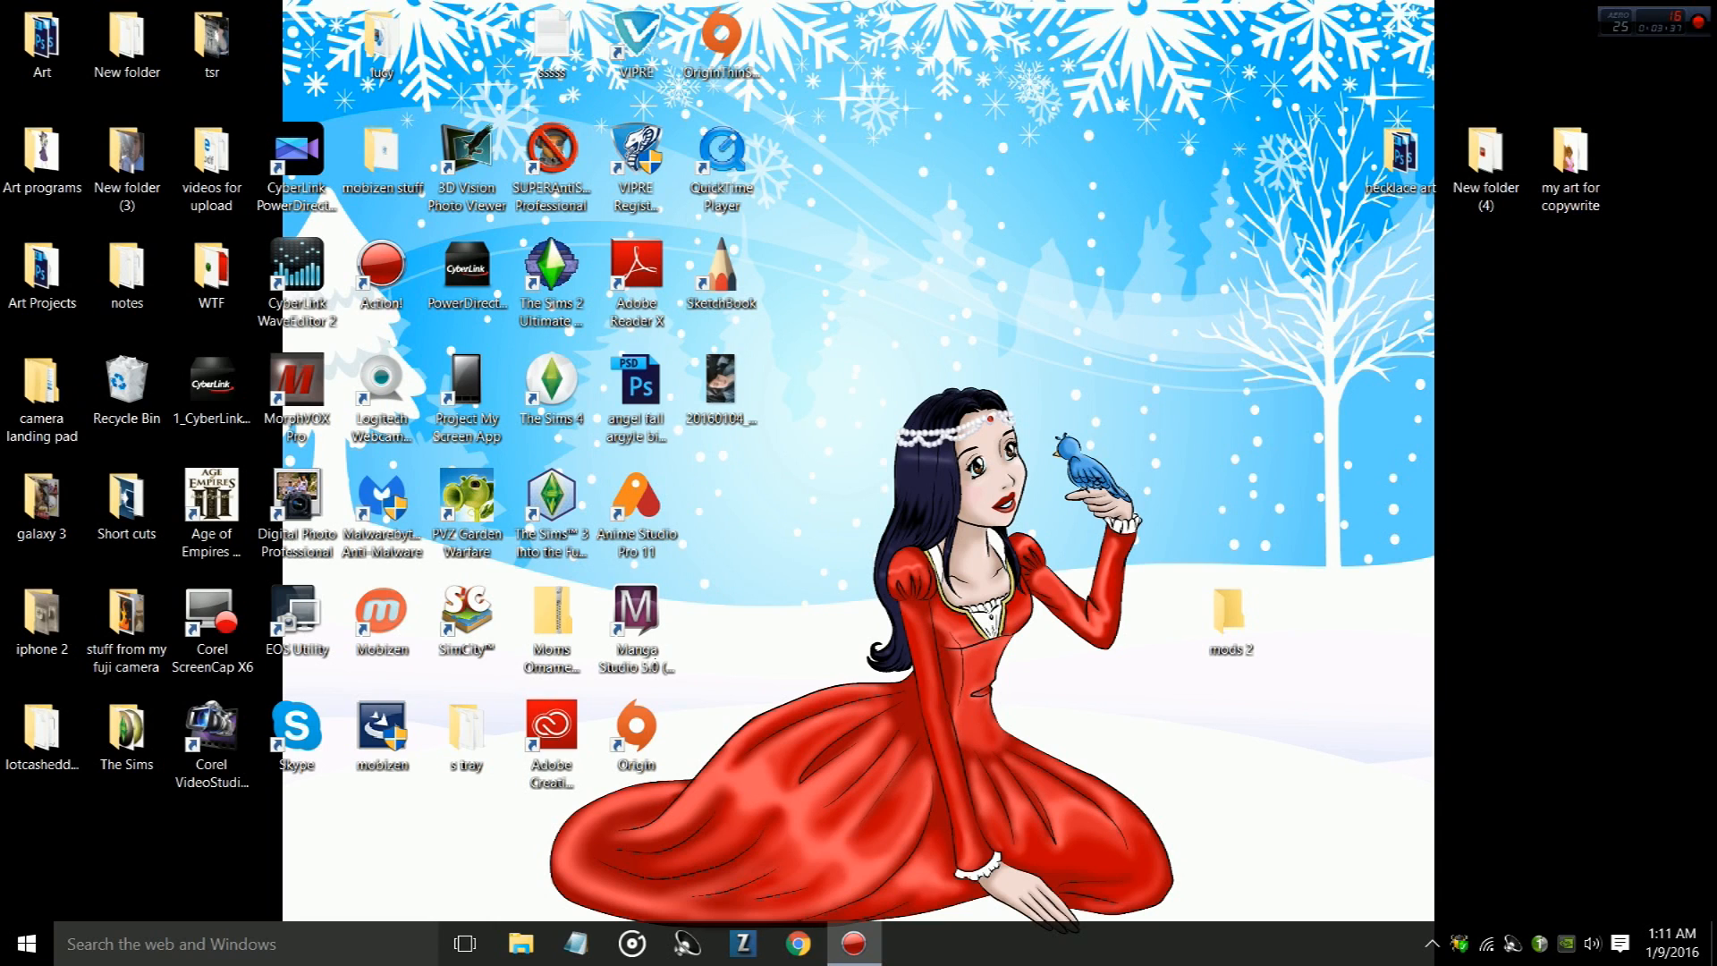
- Open the 'mods 2' desktop folder to receive the seven cut mod items
{"action": "double_click", "coordinate": [1229, 614]}
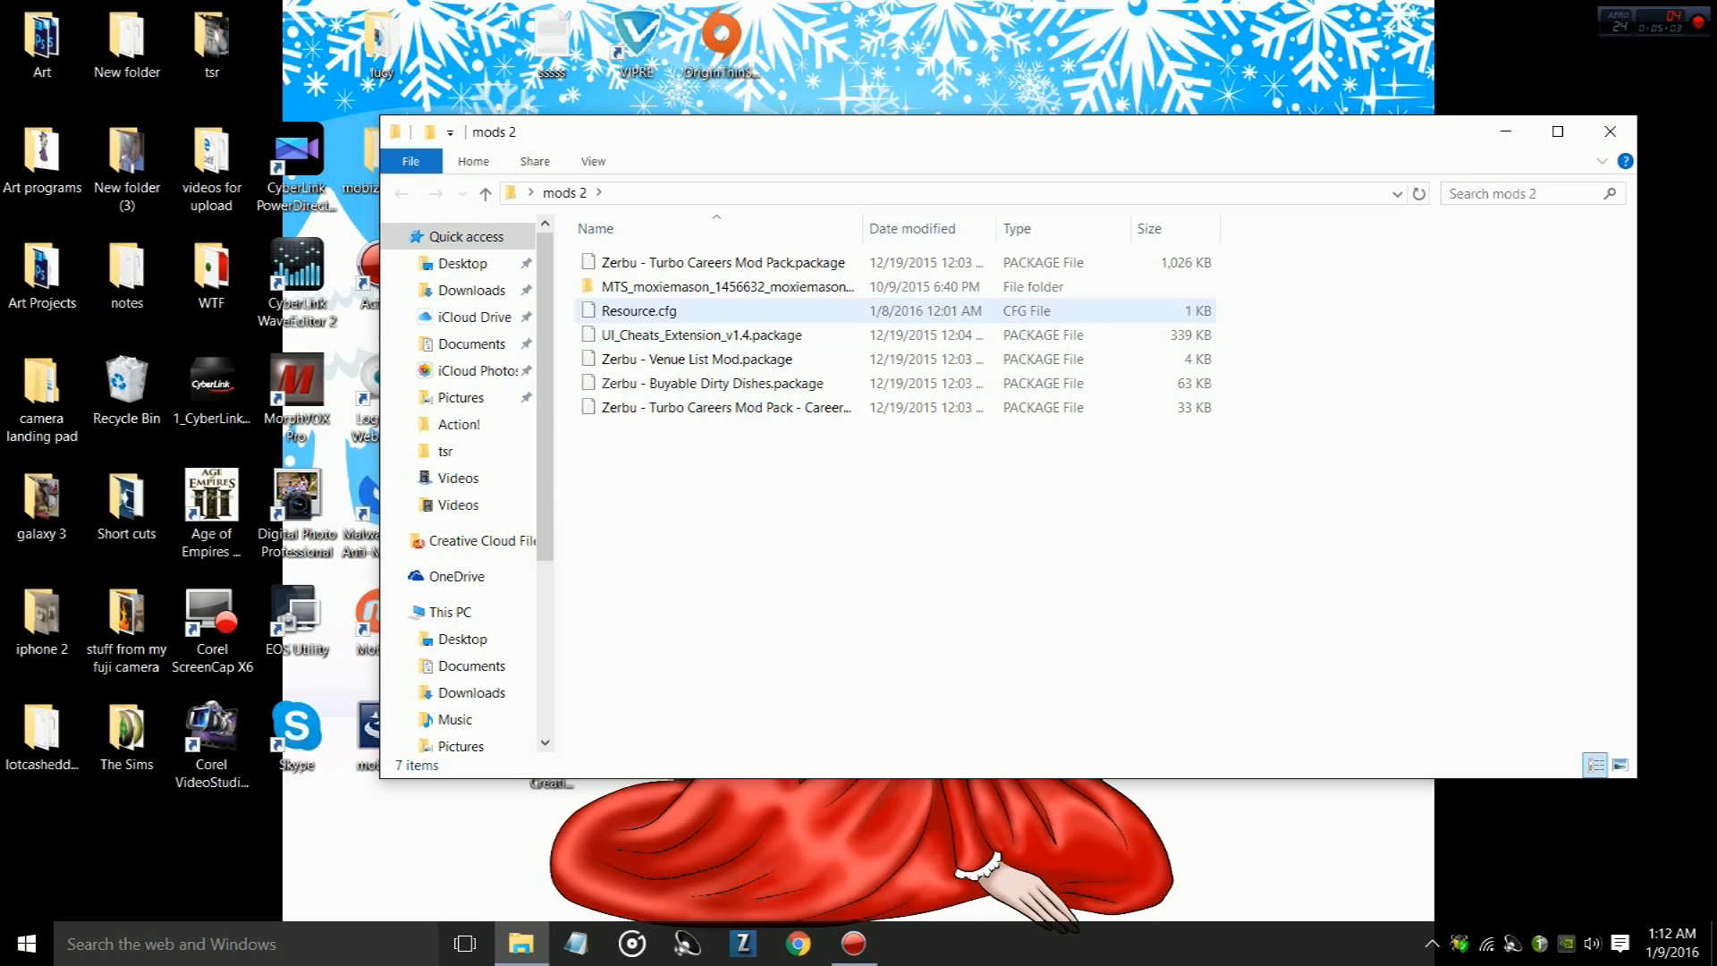
- Inspect the MTS folder, Resource.cfg and Buyable Dirty Dishes, then sort by date modified
{"action": "left_click", "coordinate": [726, 286]}
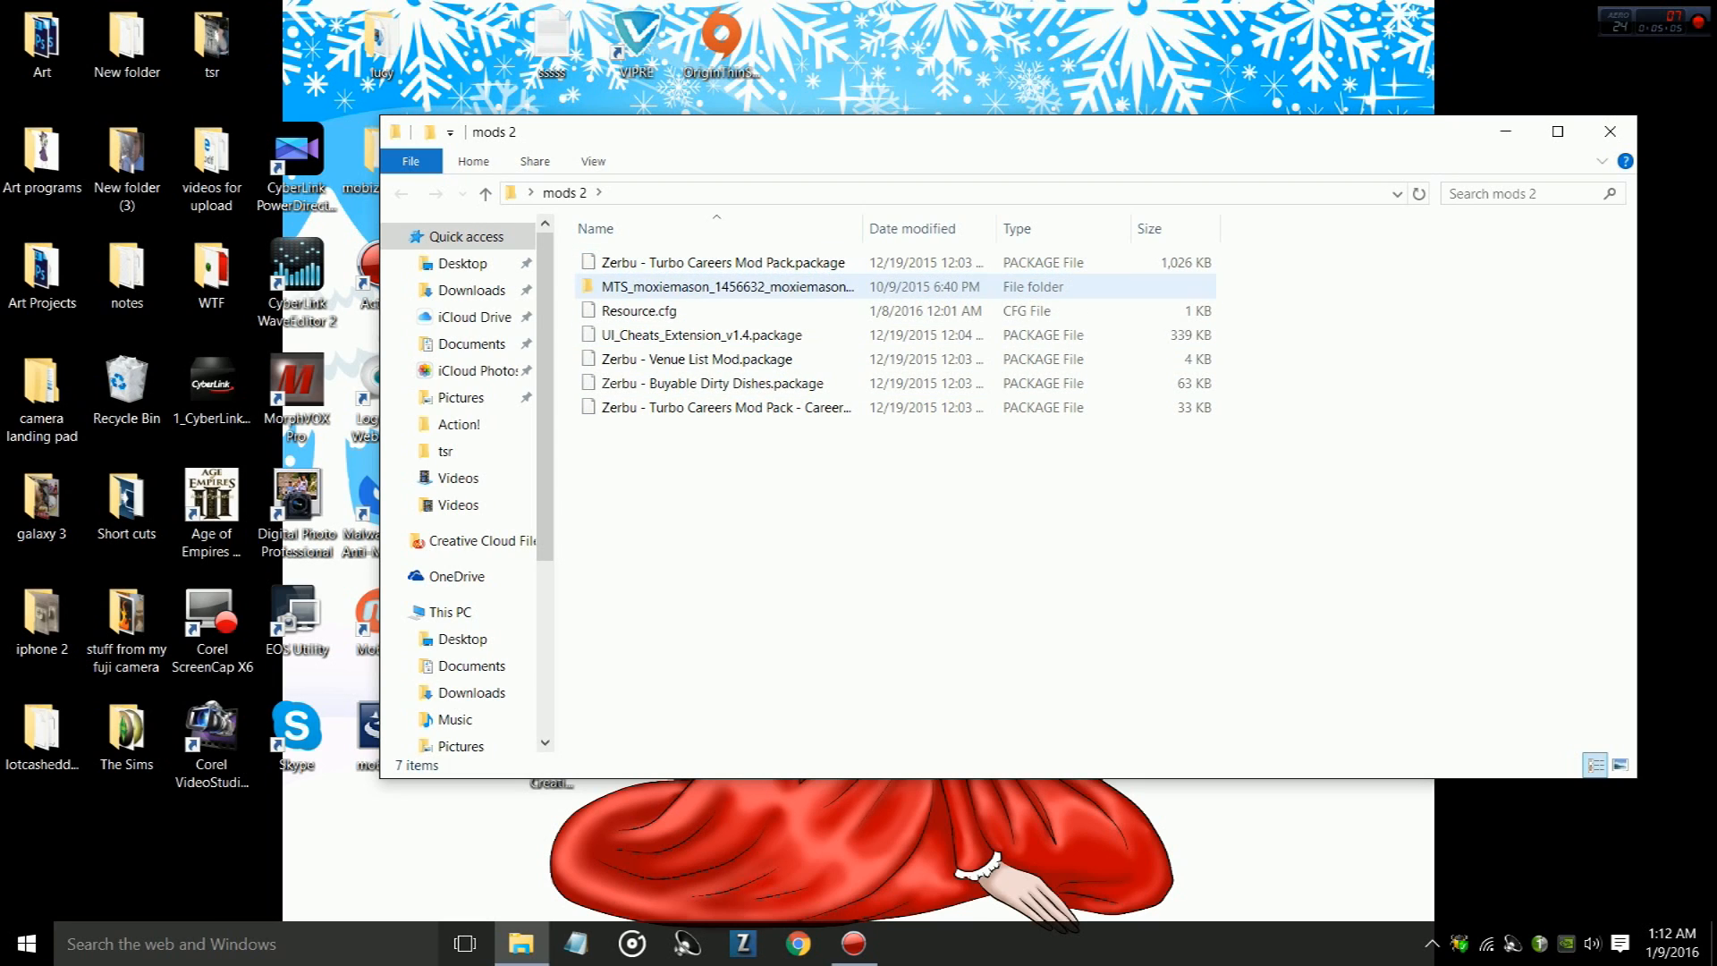
{"action": "left_click", "coordinate": [640, 310]}
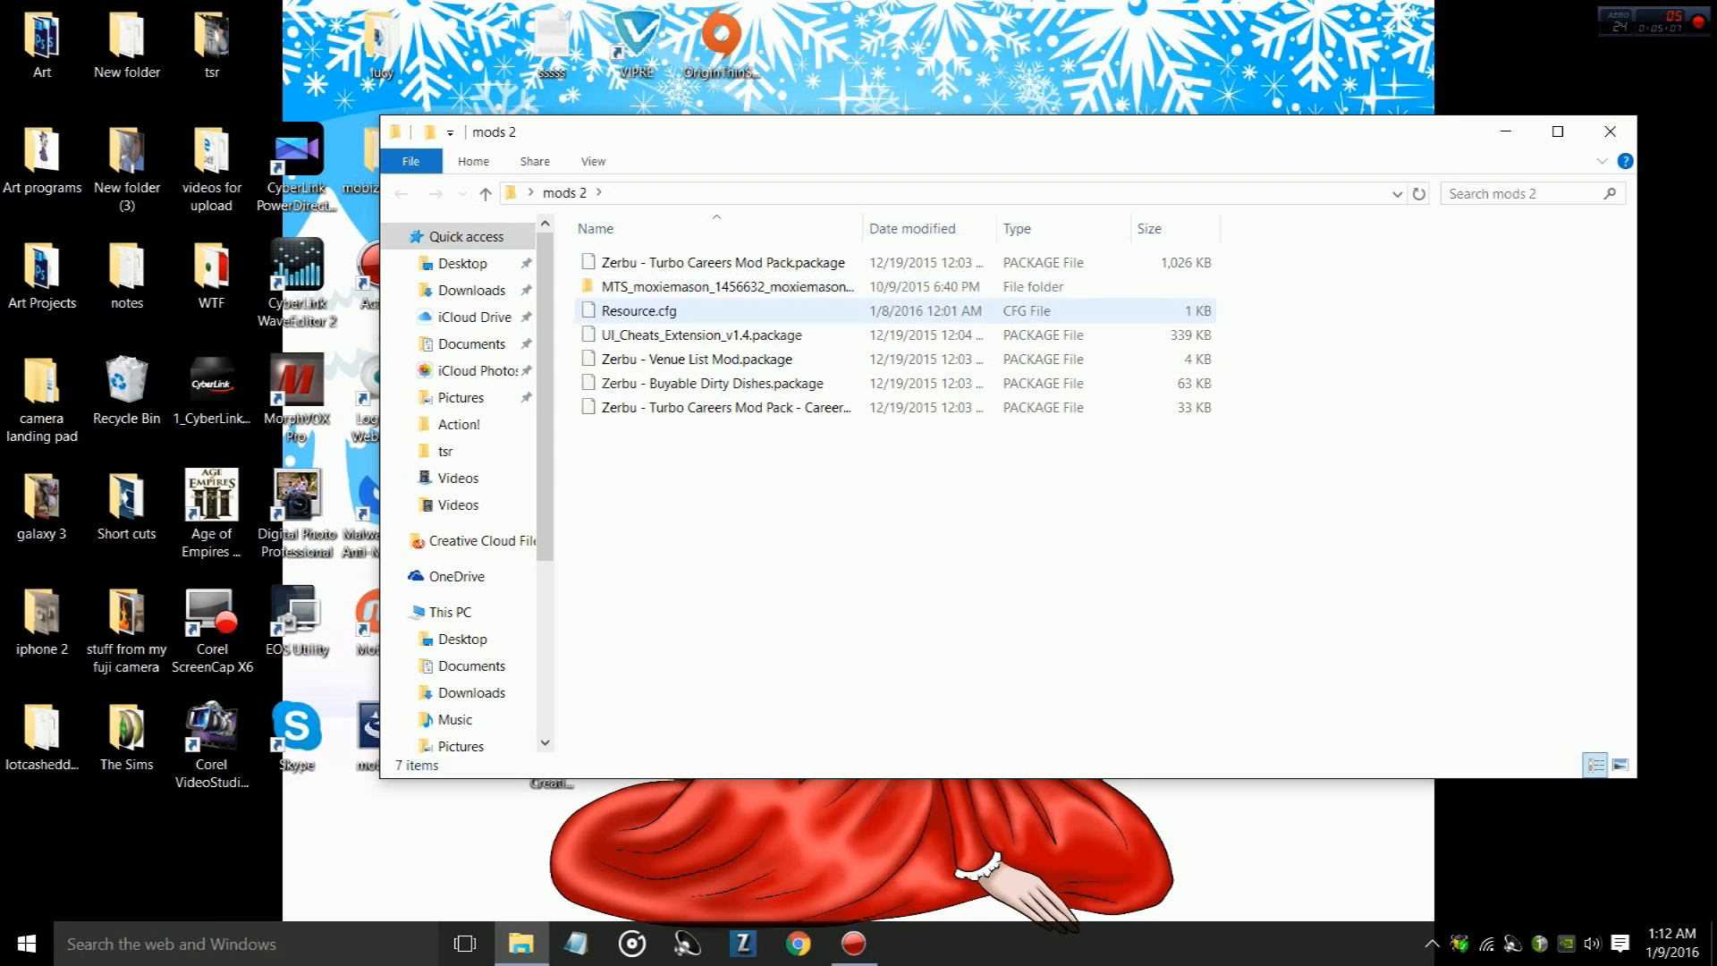
{"action": "mouse_move", "coordinate": [639, 311]}
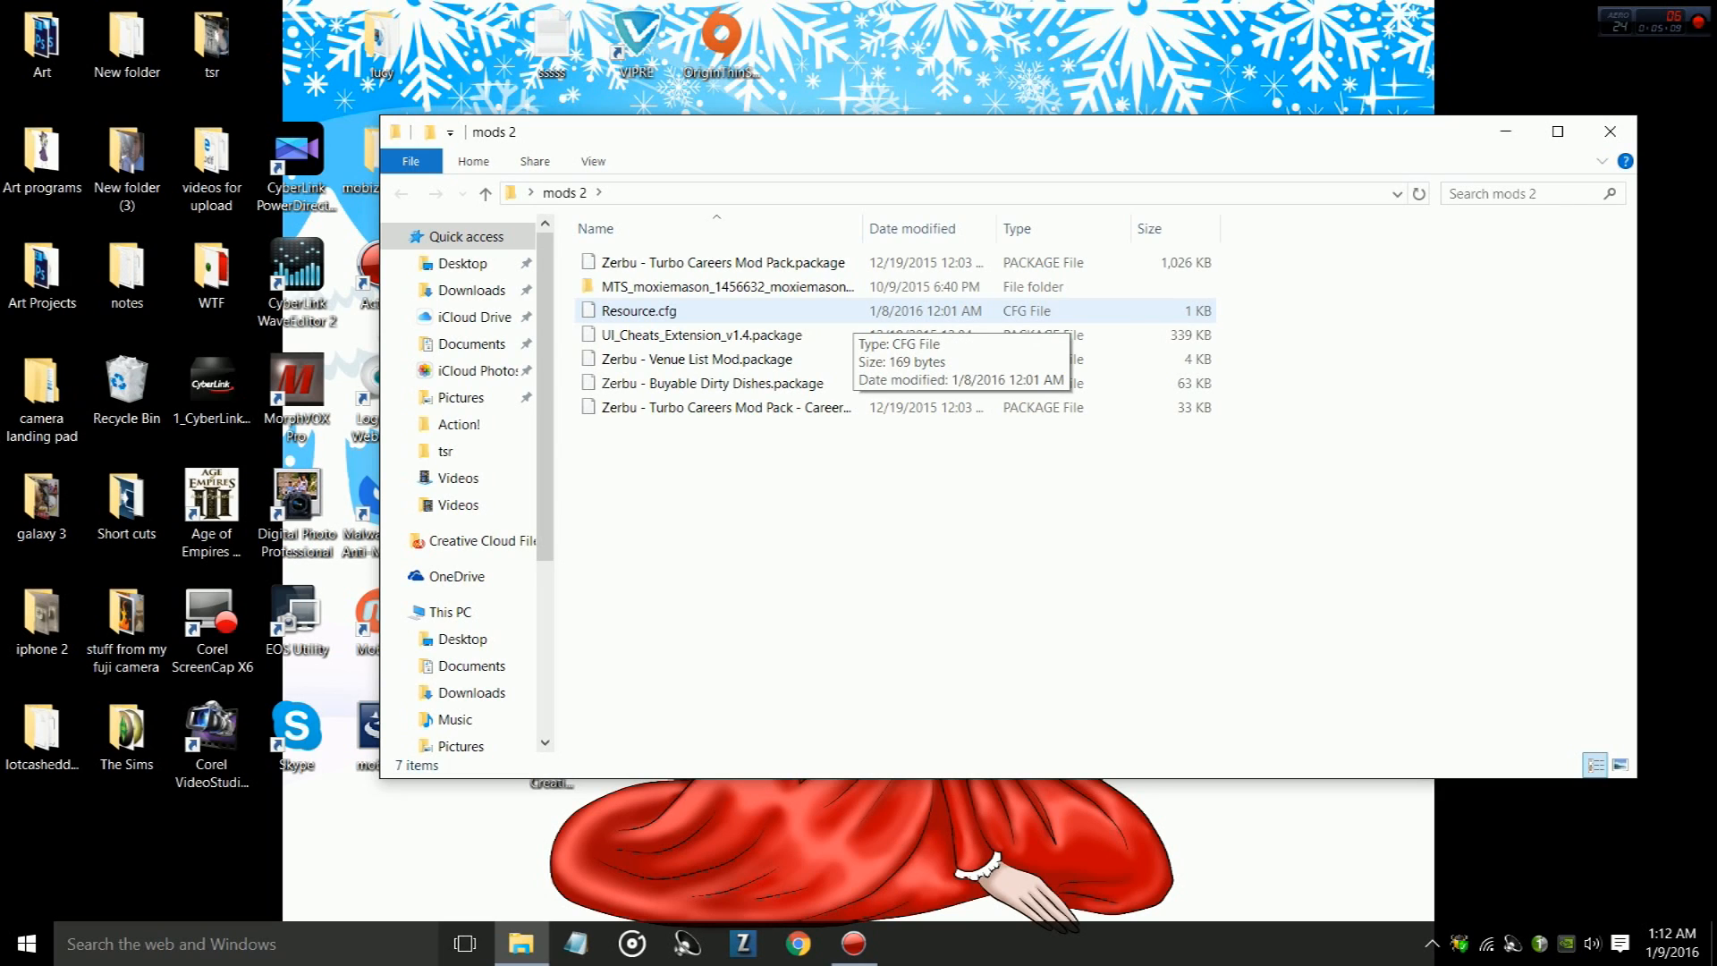
{"action": "left_click", "coordinate": [703, 334]}
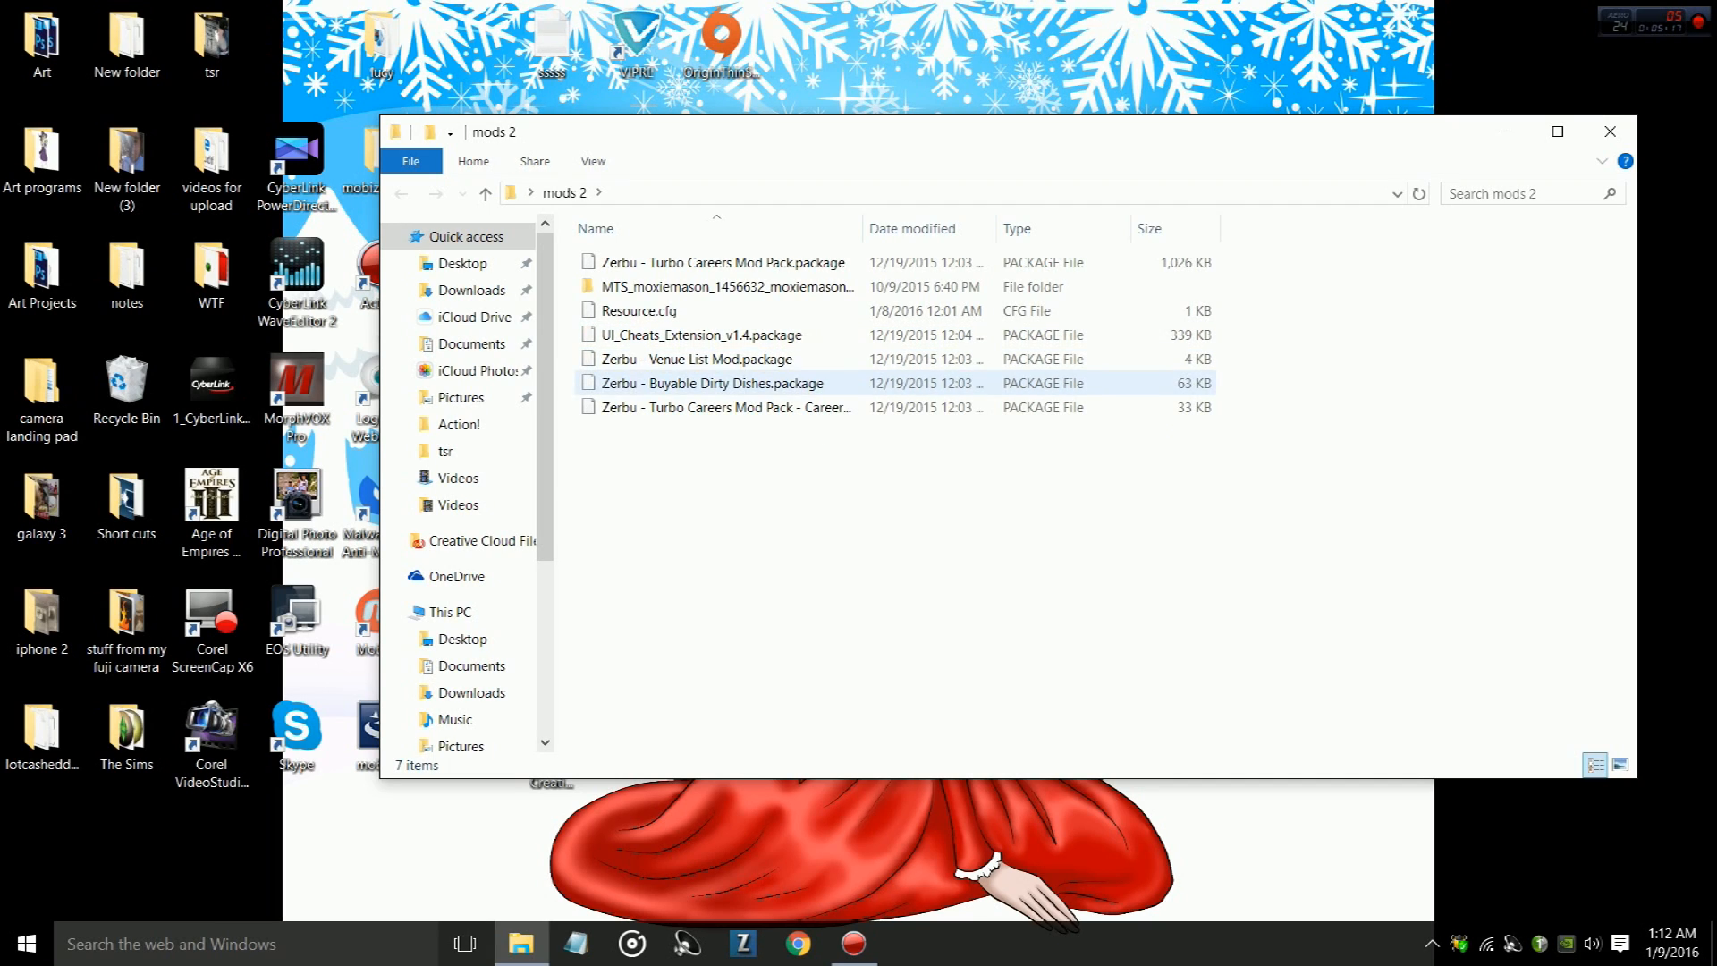
{"action": "left_click", "coordinate": [722, 406]}
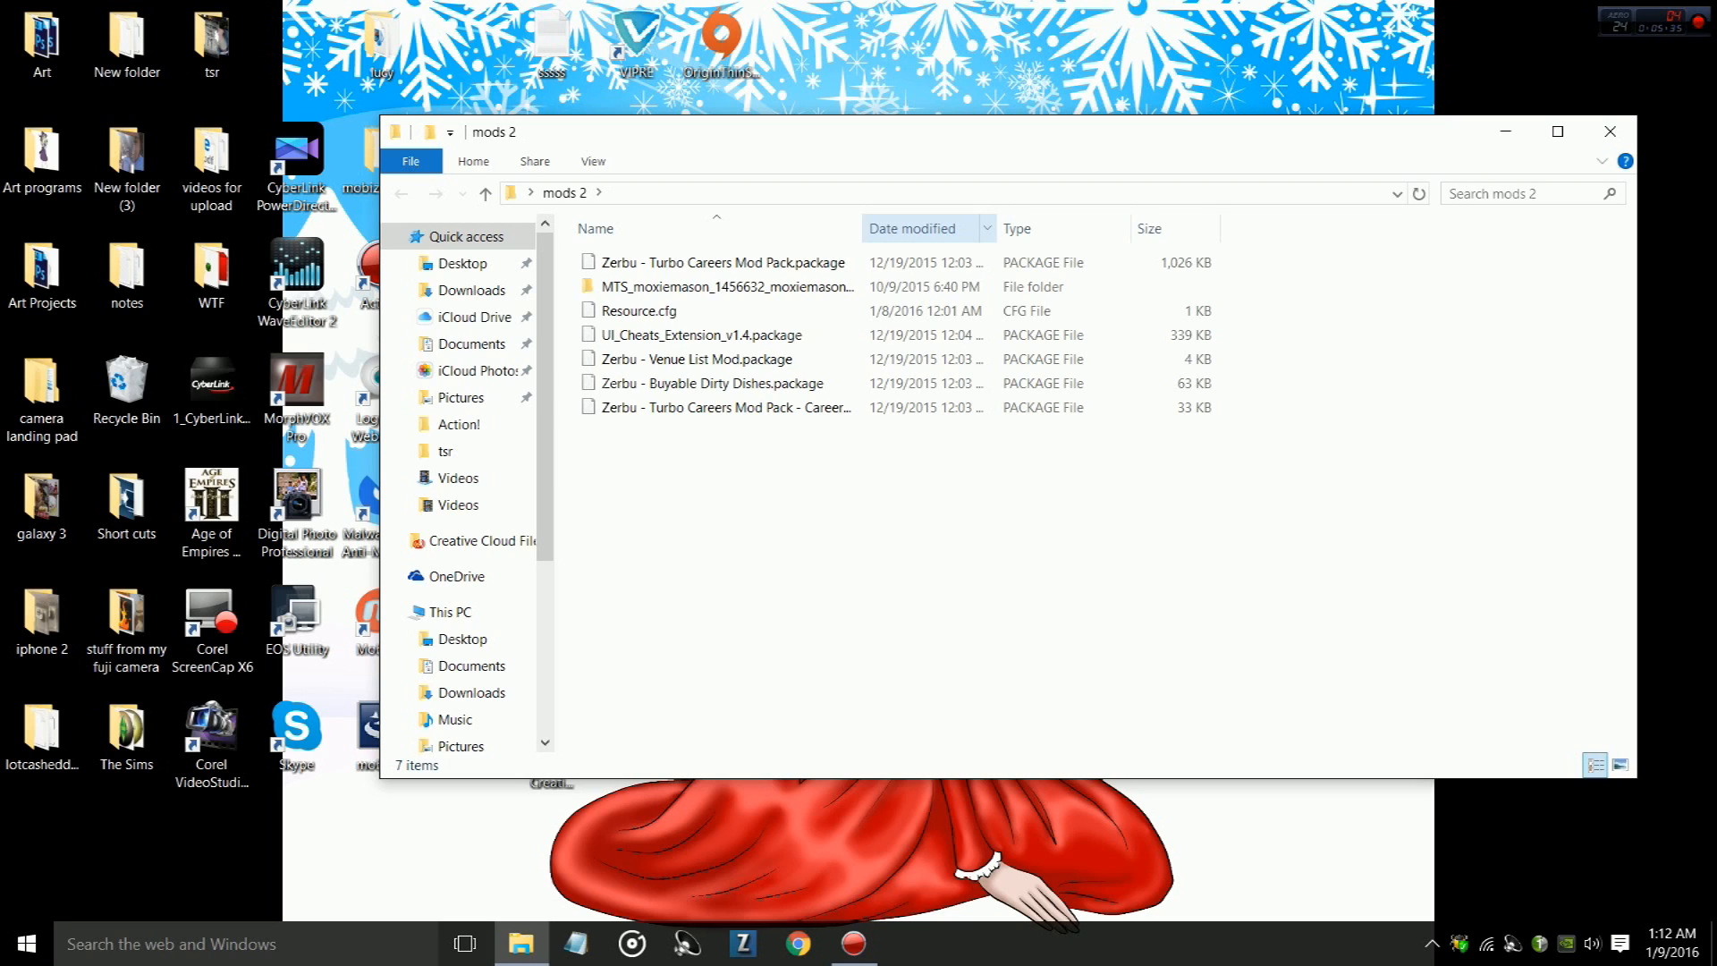
{"action": "left_click", "coordinate": [917, 228]}
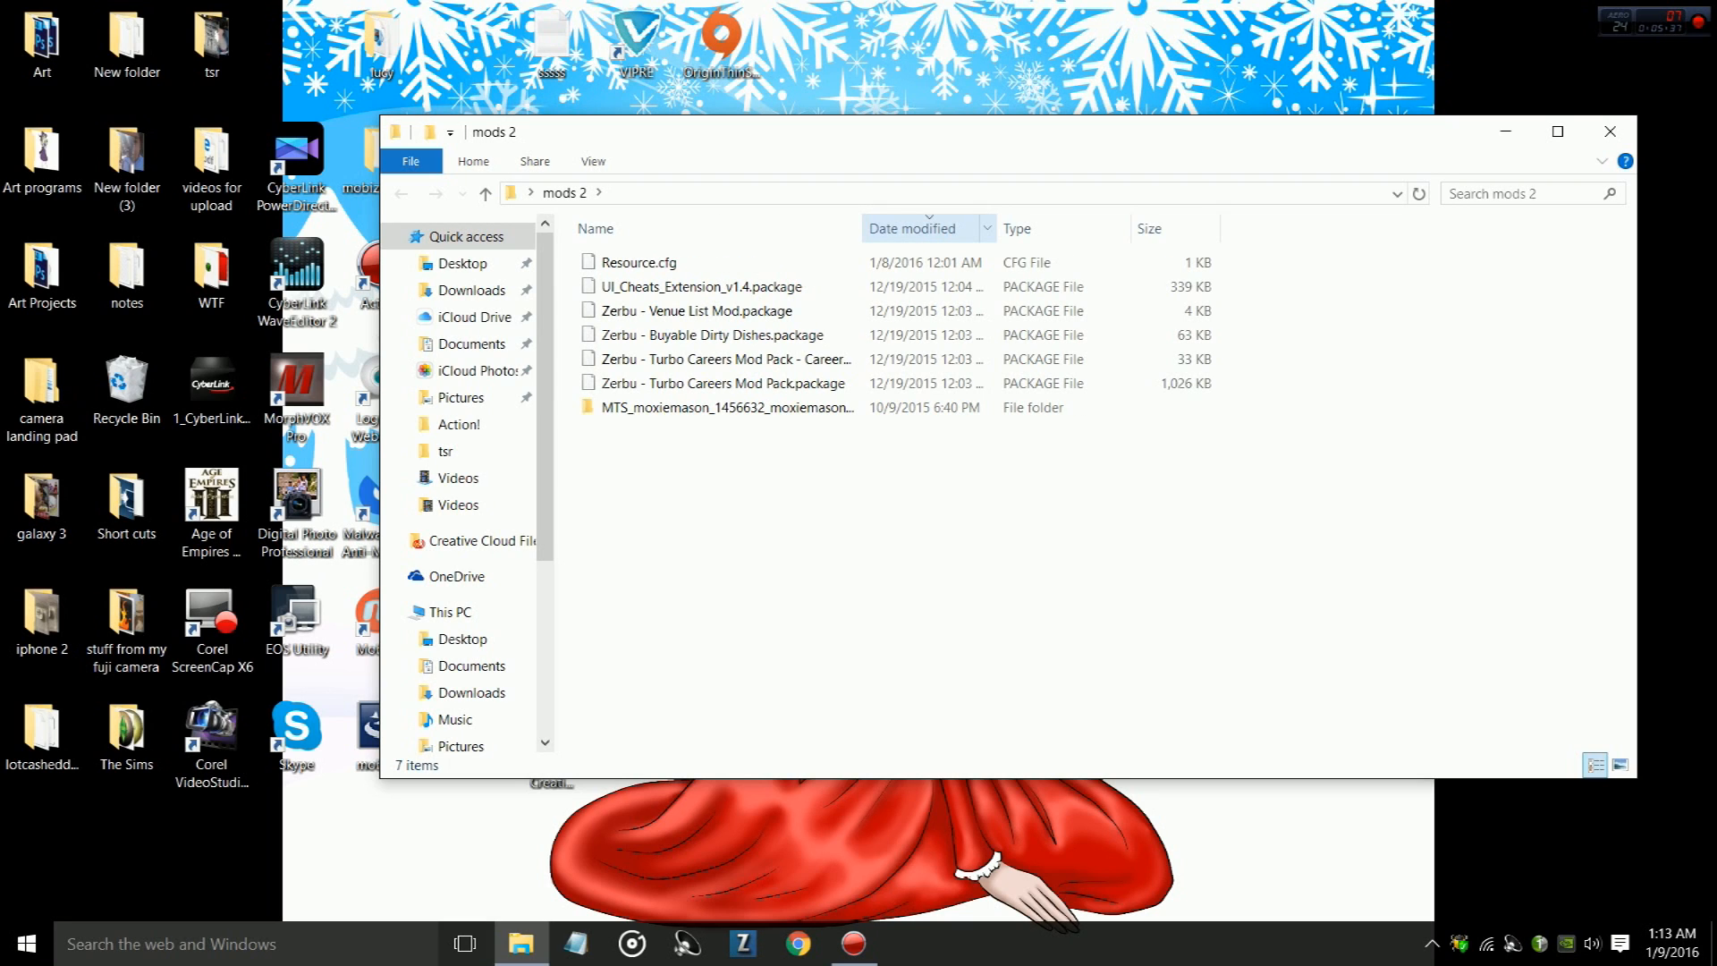
{"action": "left_click", "coordinate": [641, 262]}
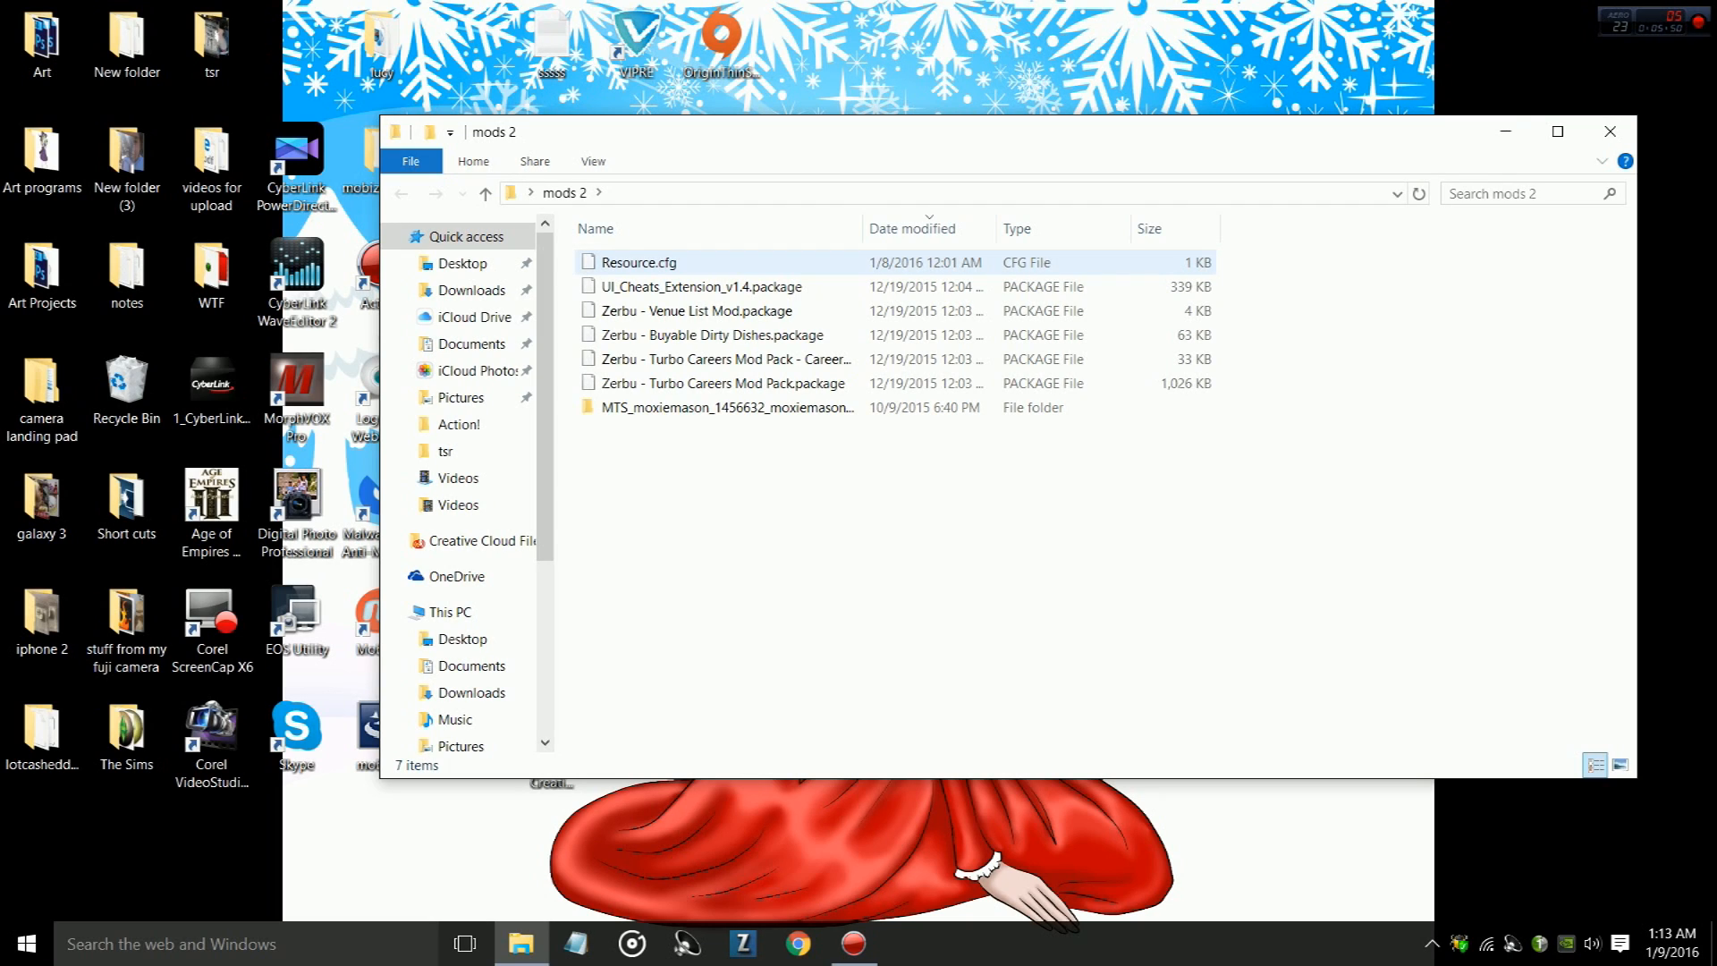
{"action": "left_click", "coordinate": [723, 359]}
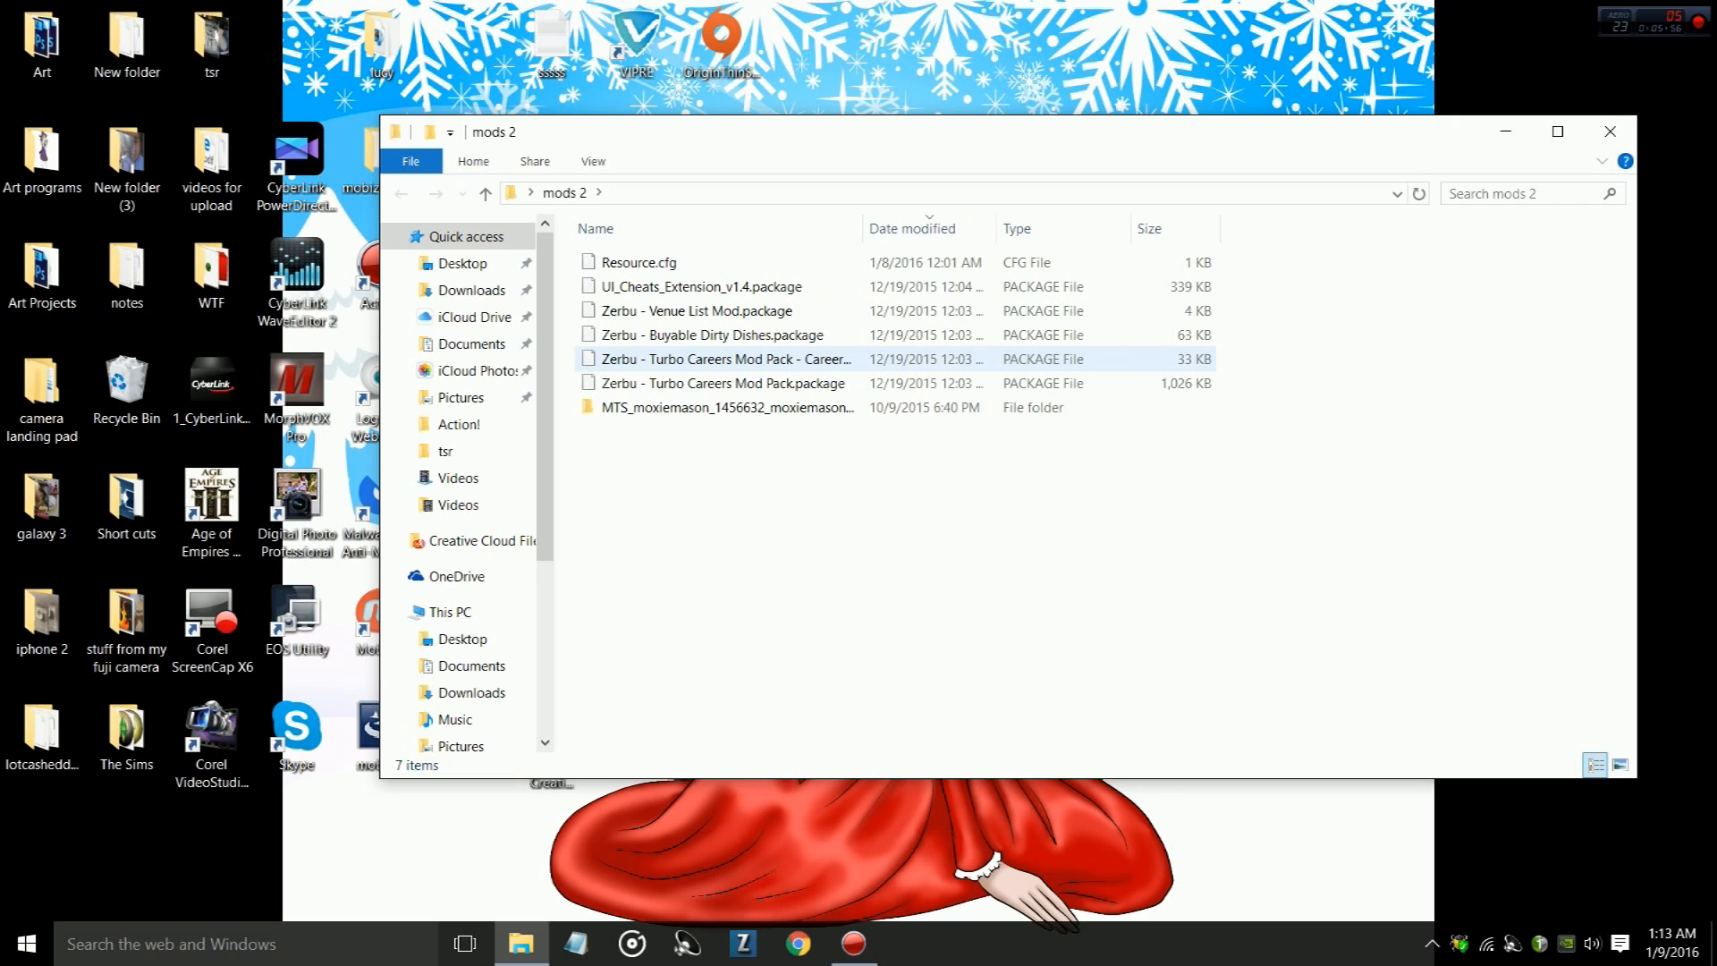
{"action": "left_click", "coordinate": [713, 334]}
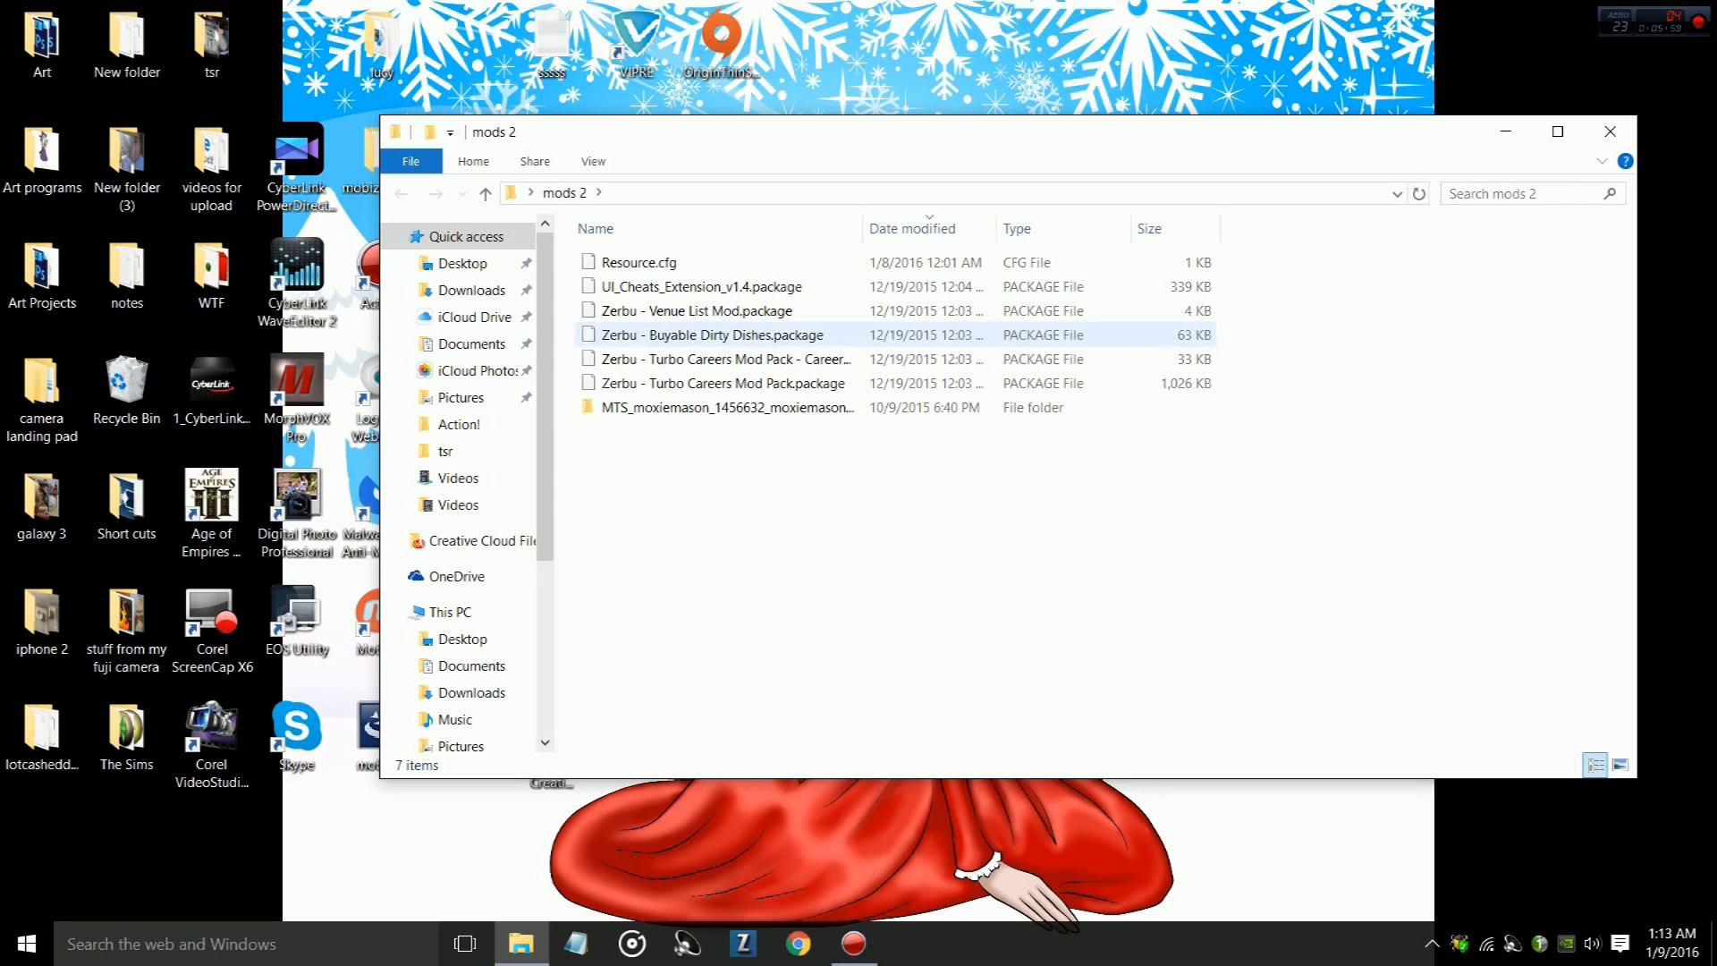
{"action": "mouse_move", "coordinate": [726, 406]}
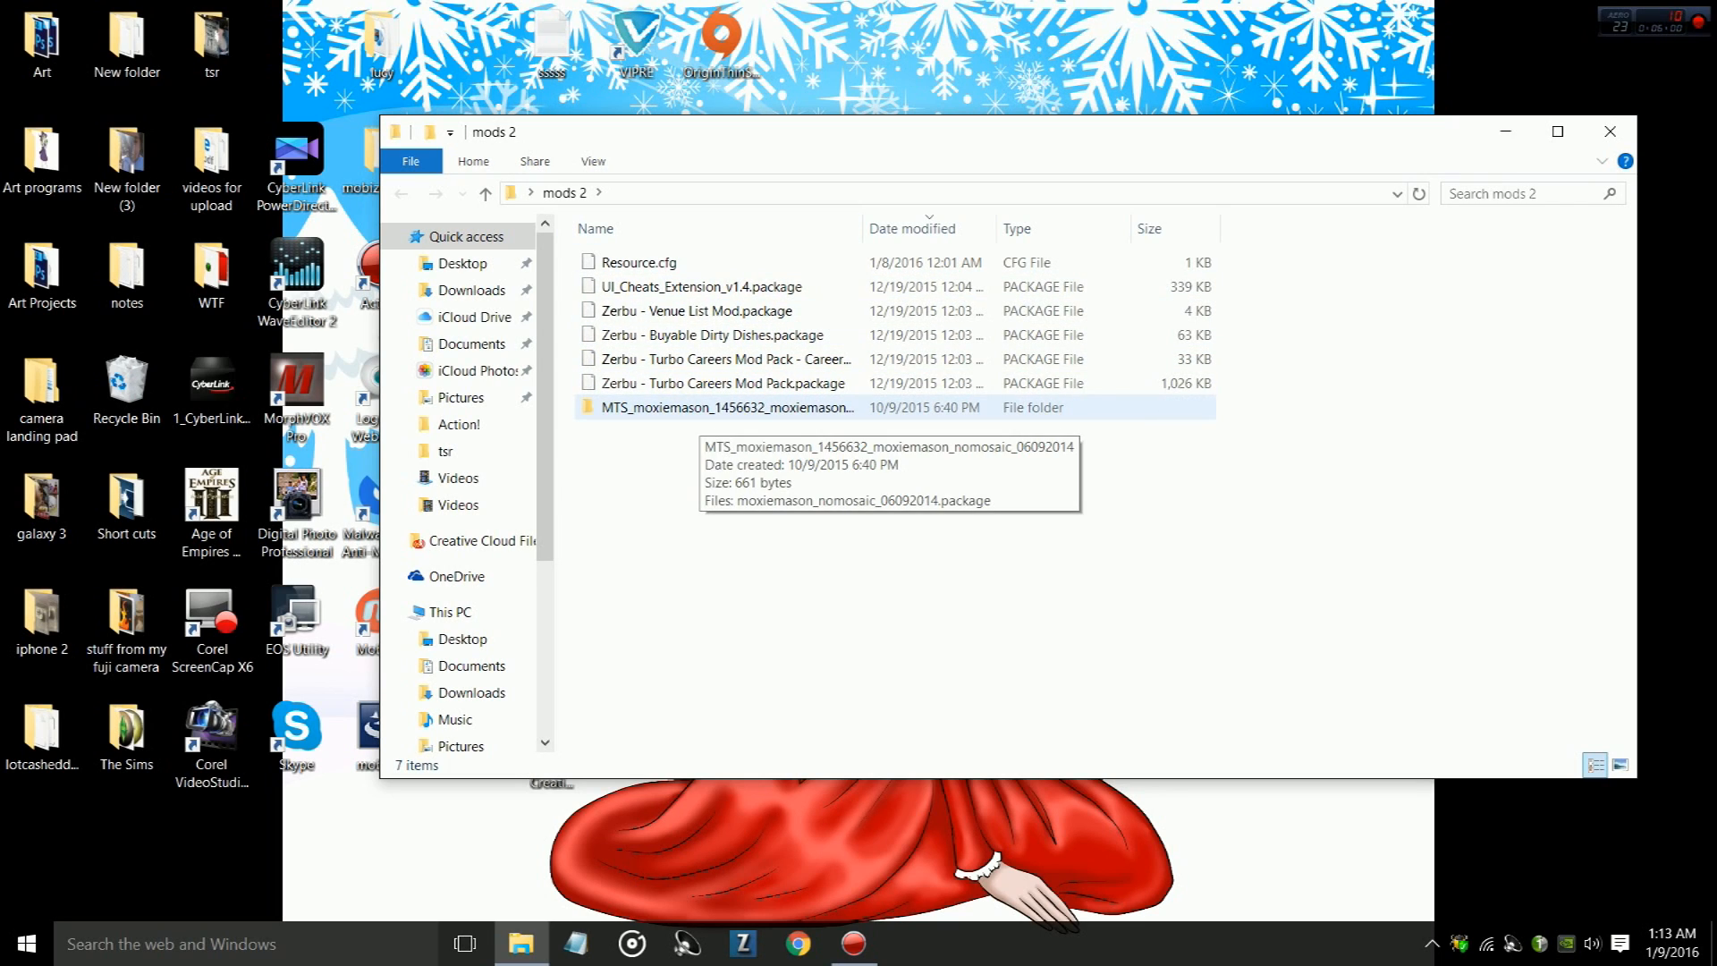